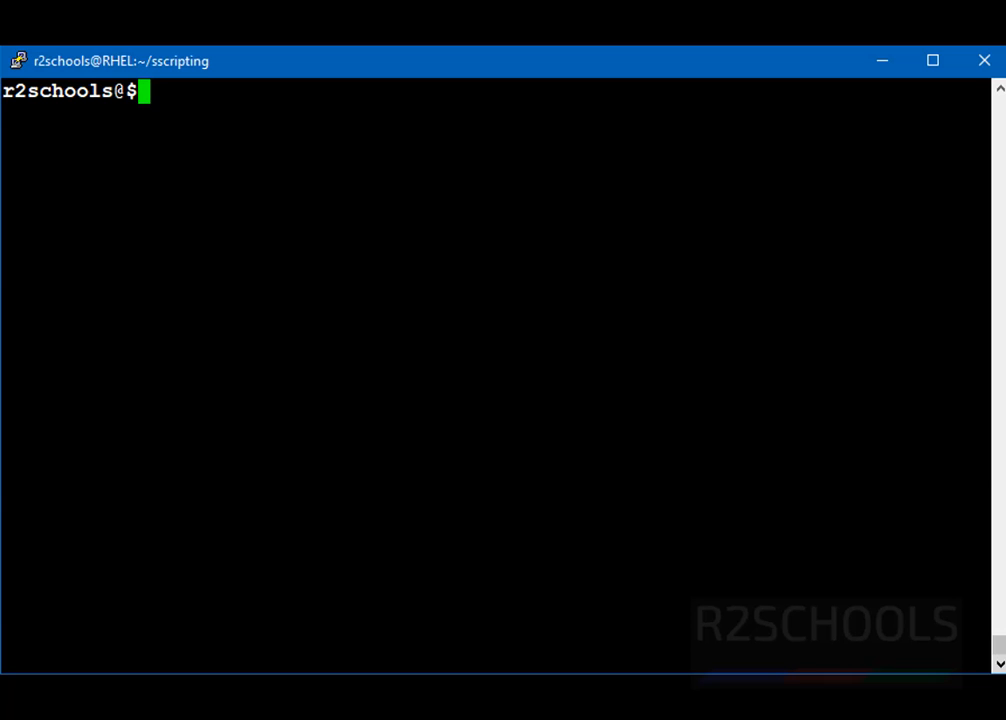
- Switch to the postgres user, start psql, and list databases with \l
type("sudo su")
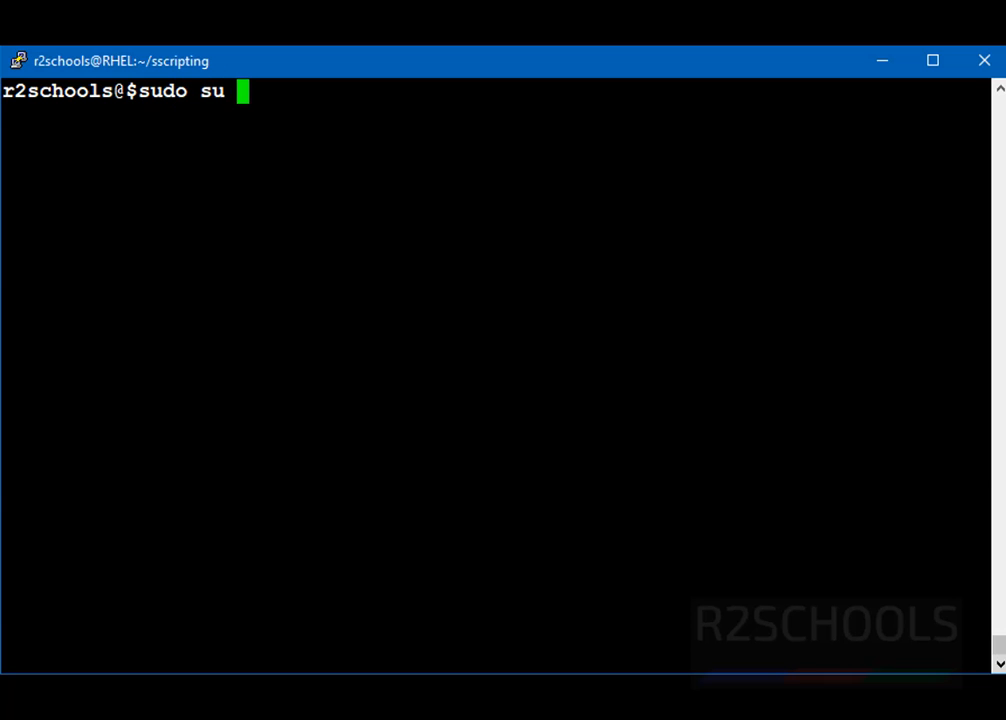
type("- postgrer")
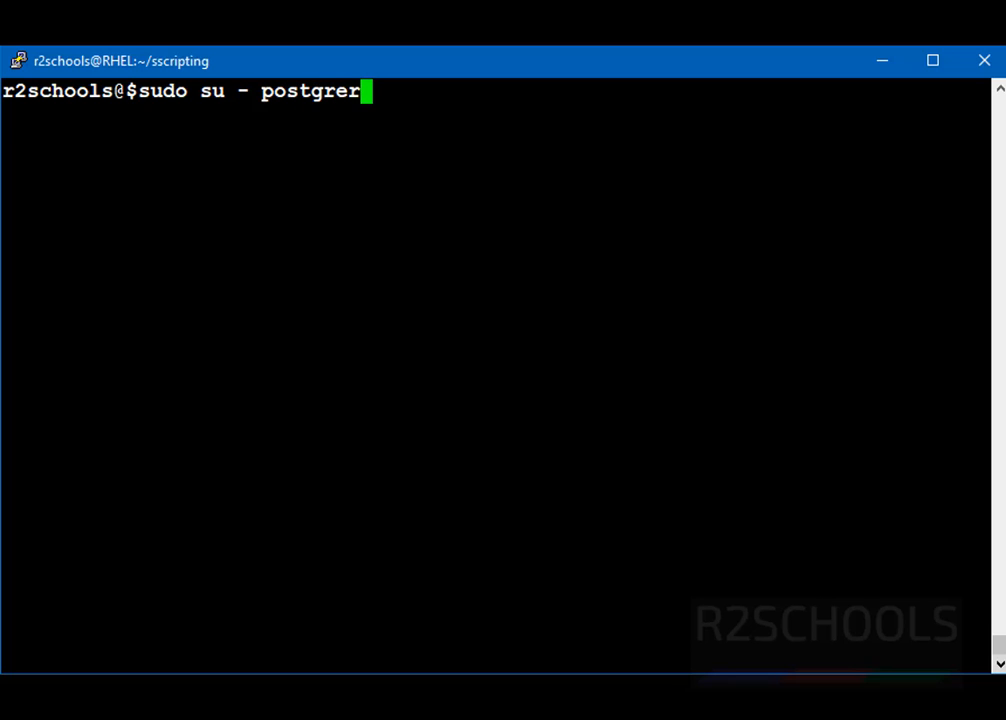
key("Enter")
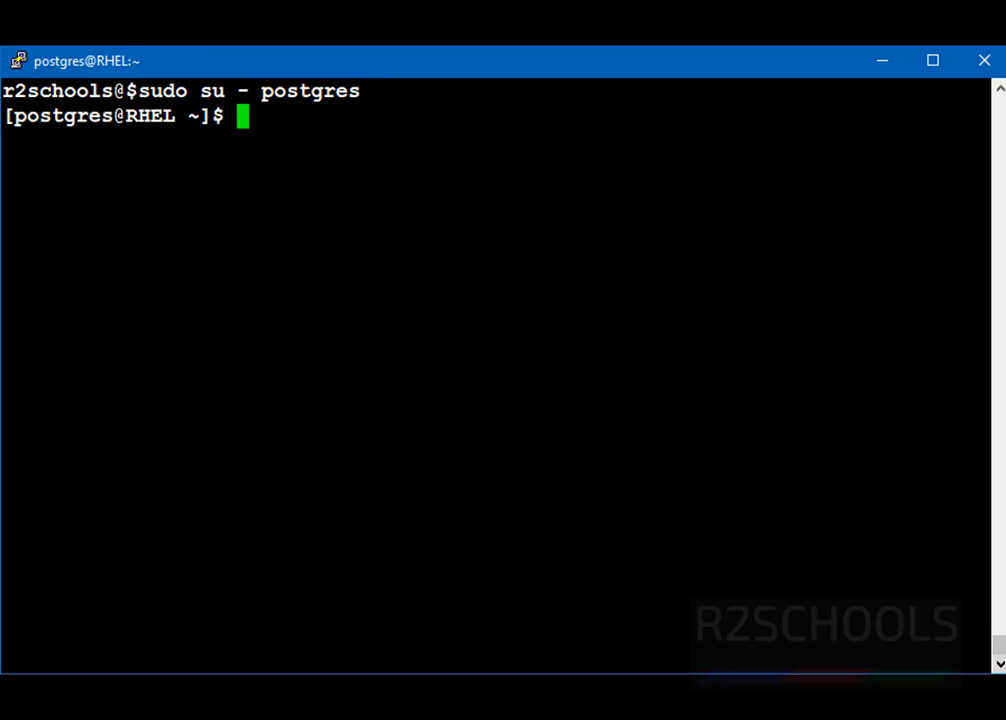
type("ps")
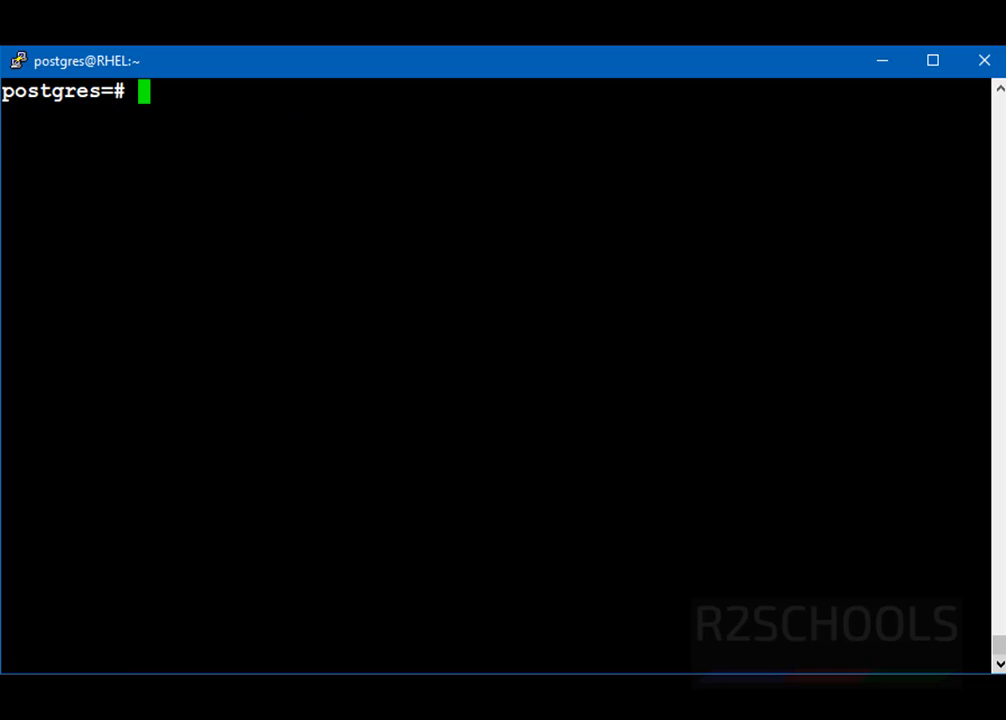
type("\\l")
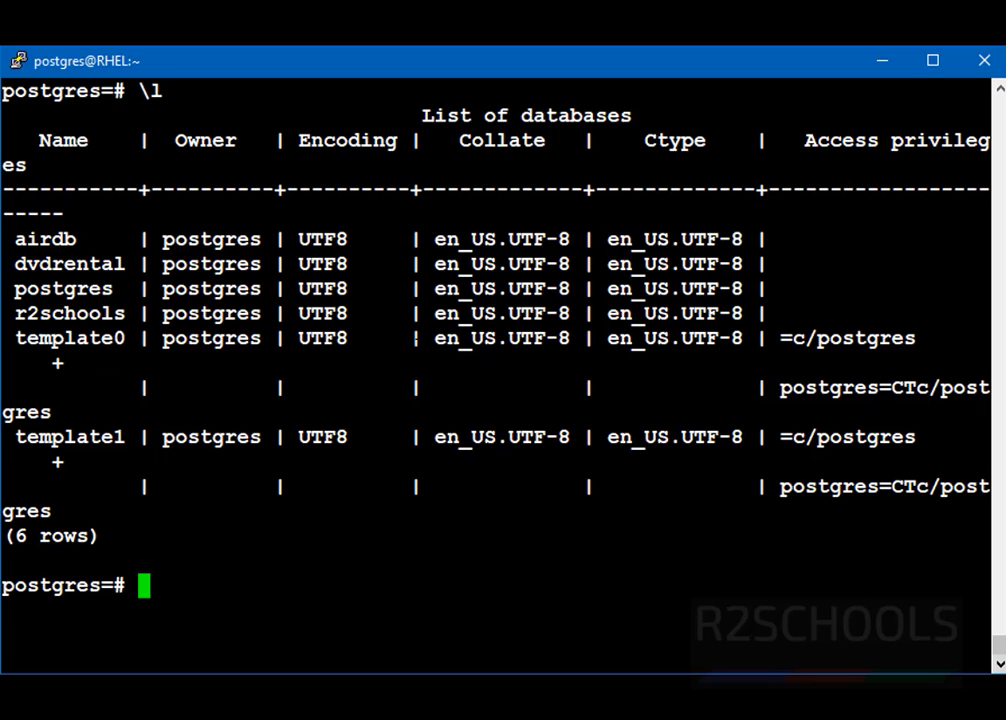
- Connect to the dvdrental database and list its tables
type("\\c")
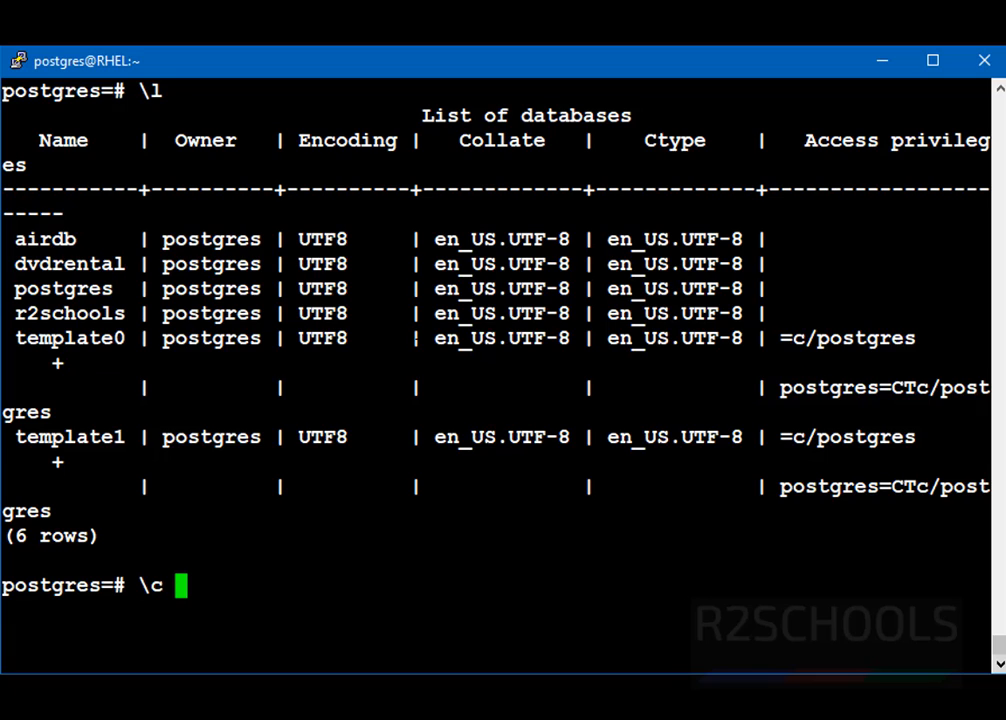
type("dvrental")
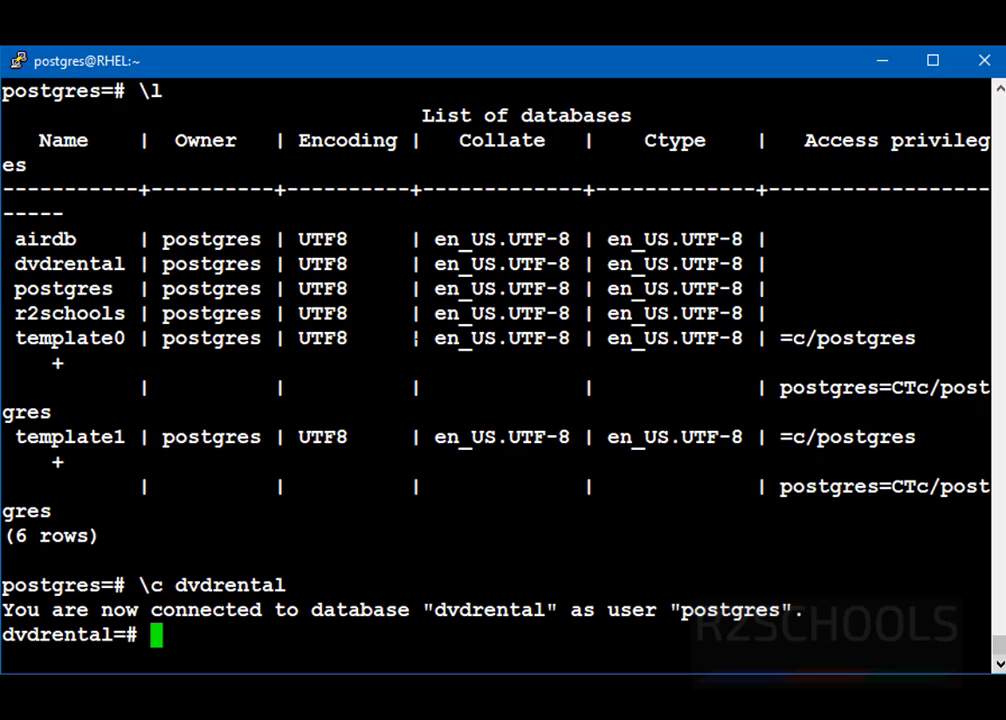
type("\\dt")
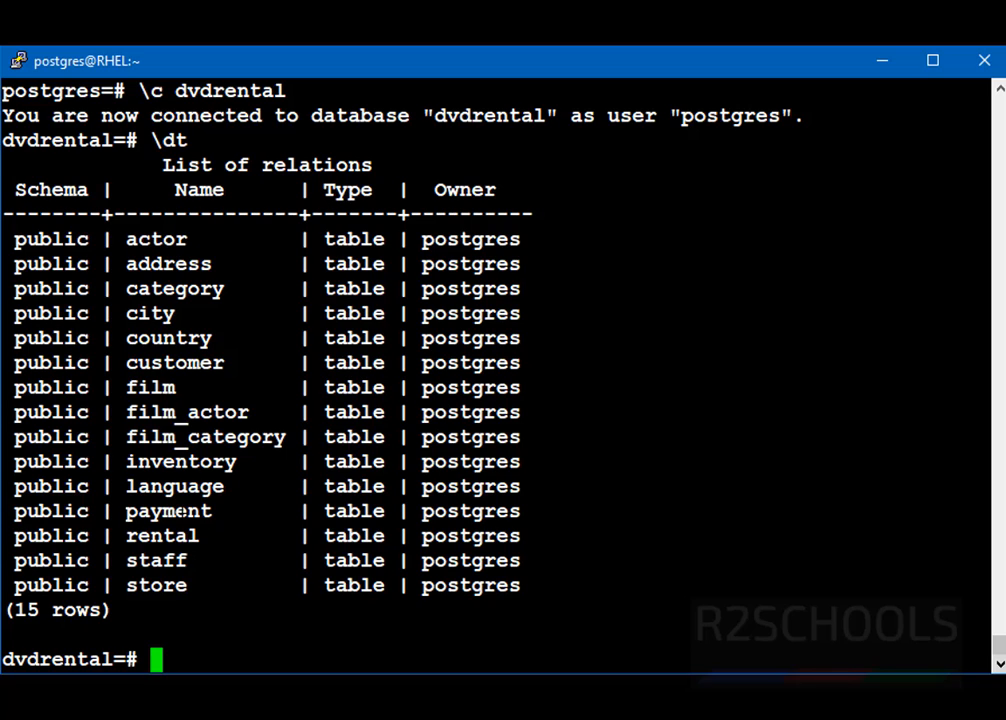
- Start a COPY of all rows from the payment table
type("CO")
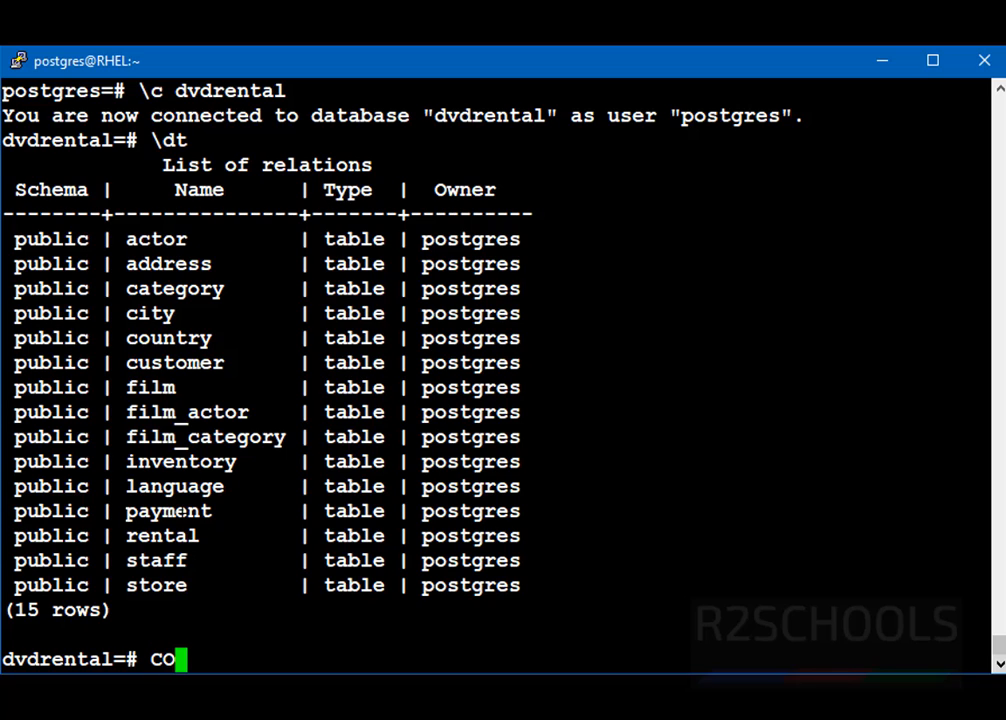
type("PY")
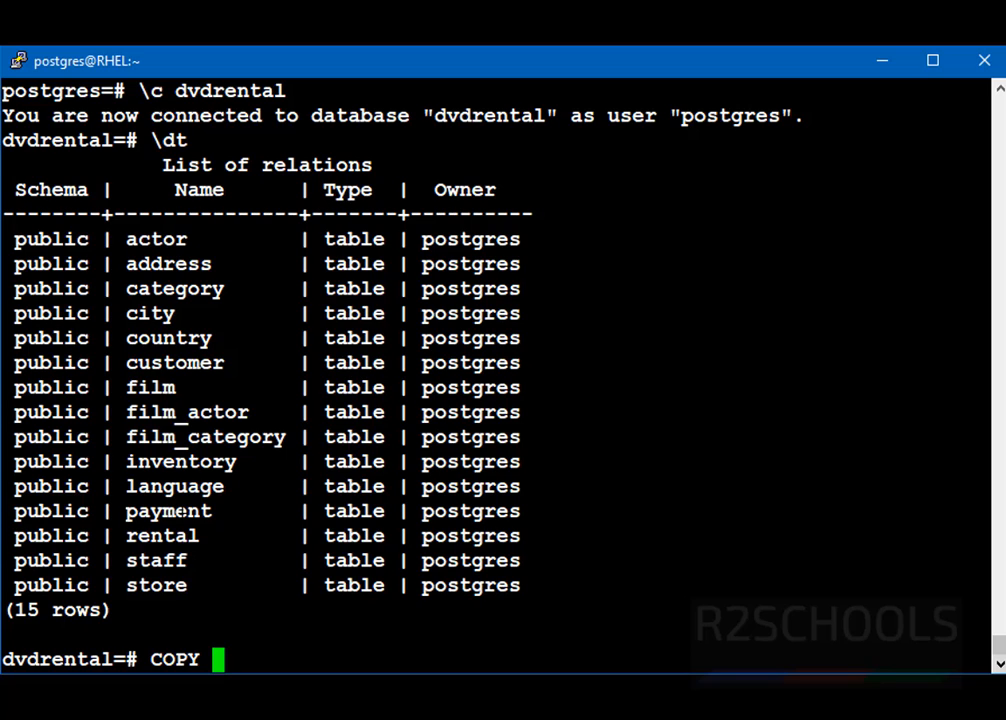
type("(select")
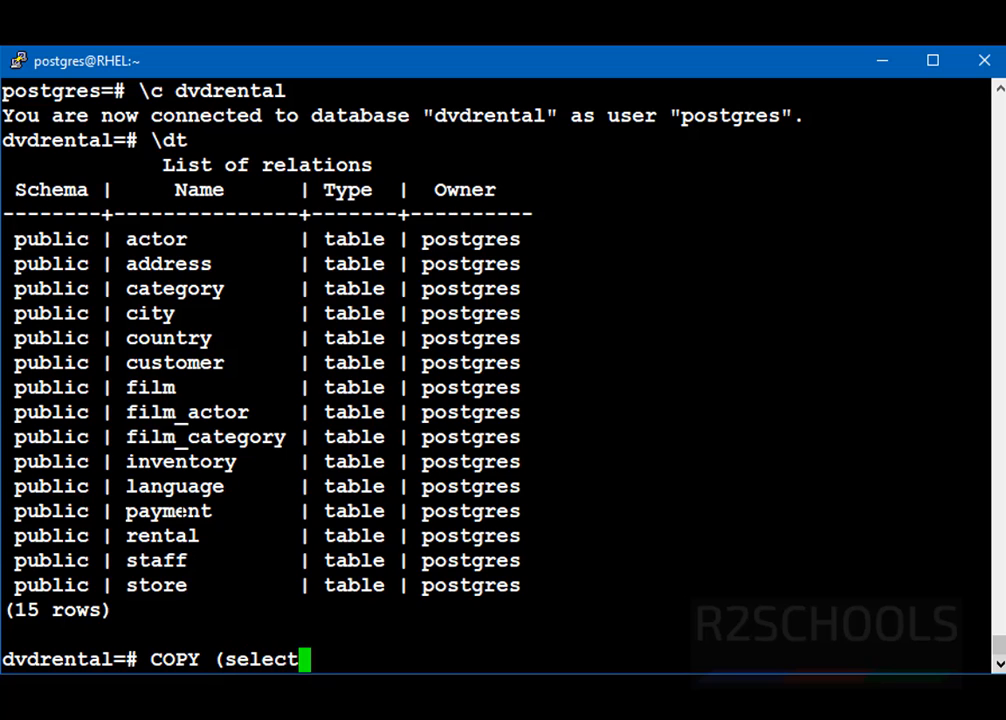
type("* from p")
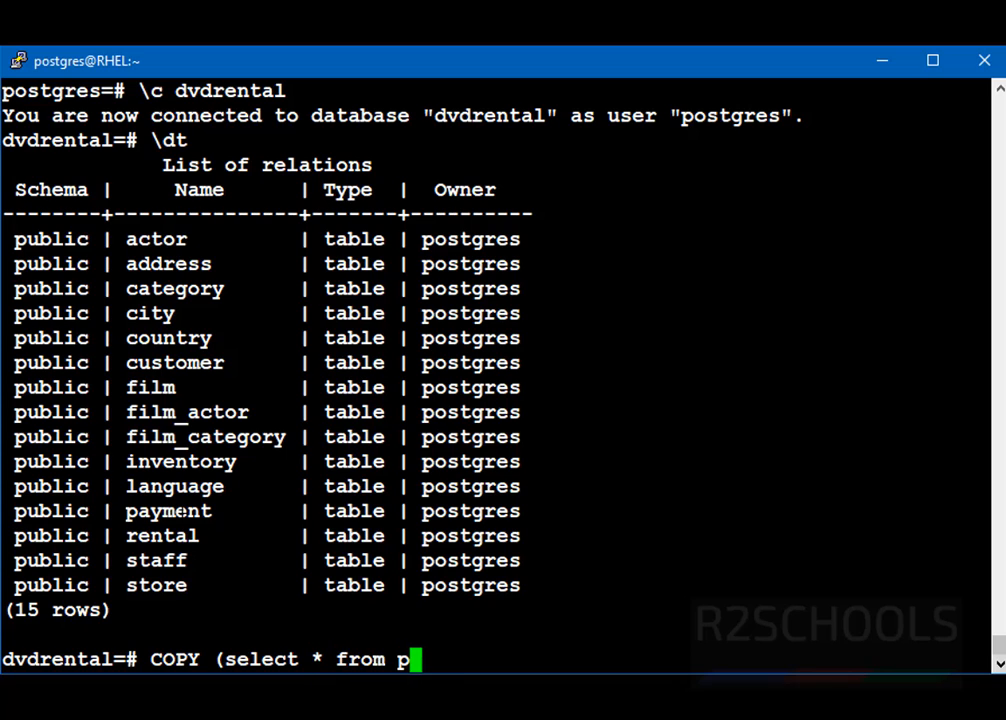
type("ayment")
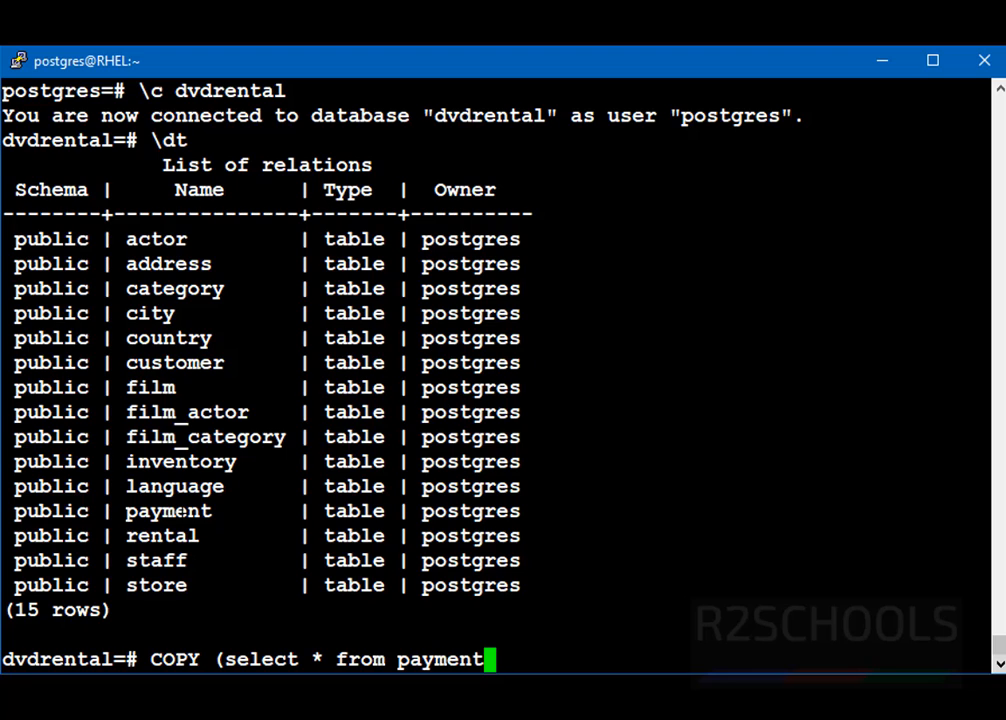
type(")")
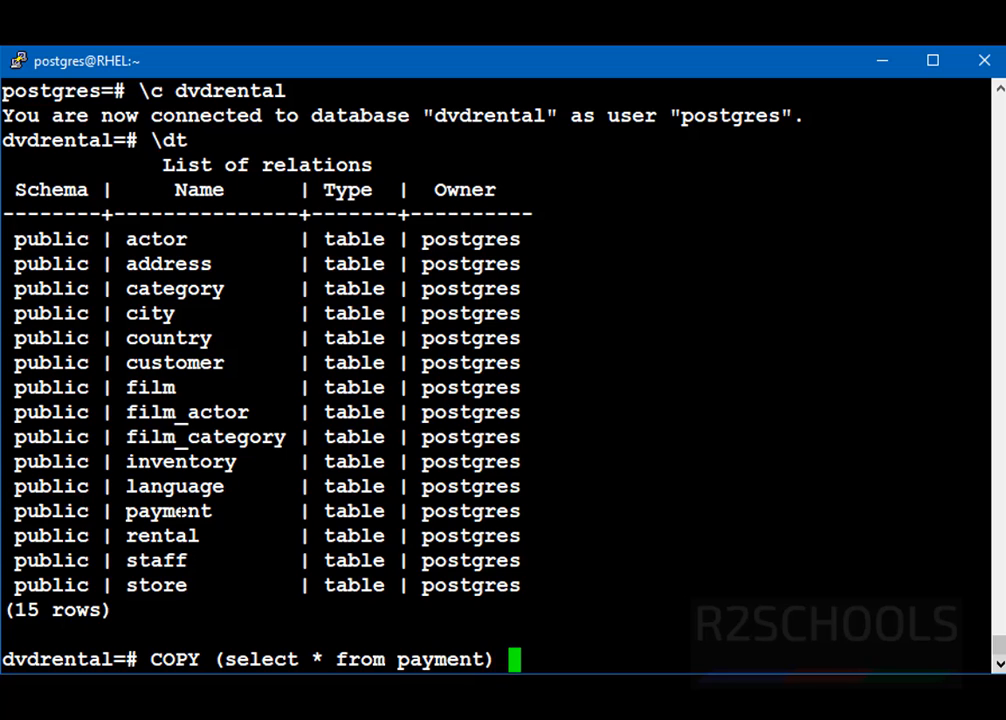
type("TO")
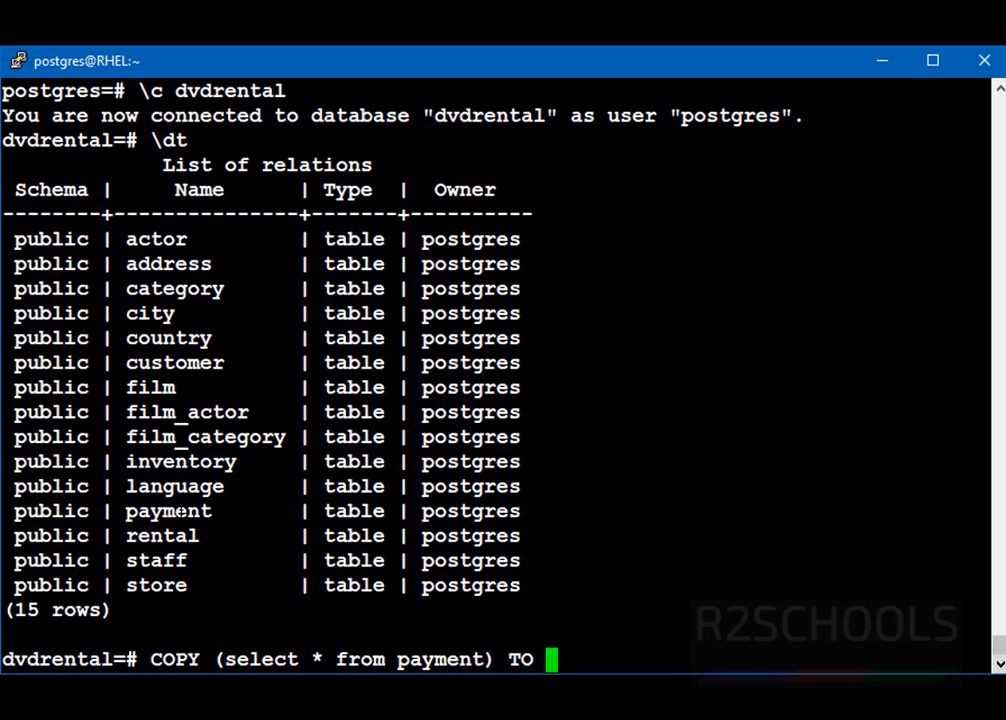
type("'")
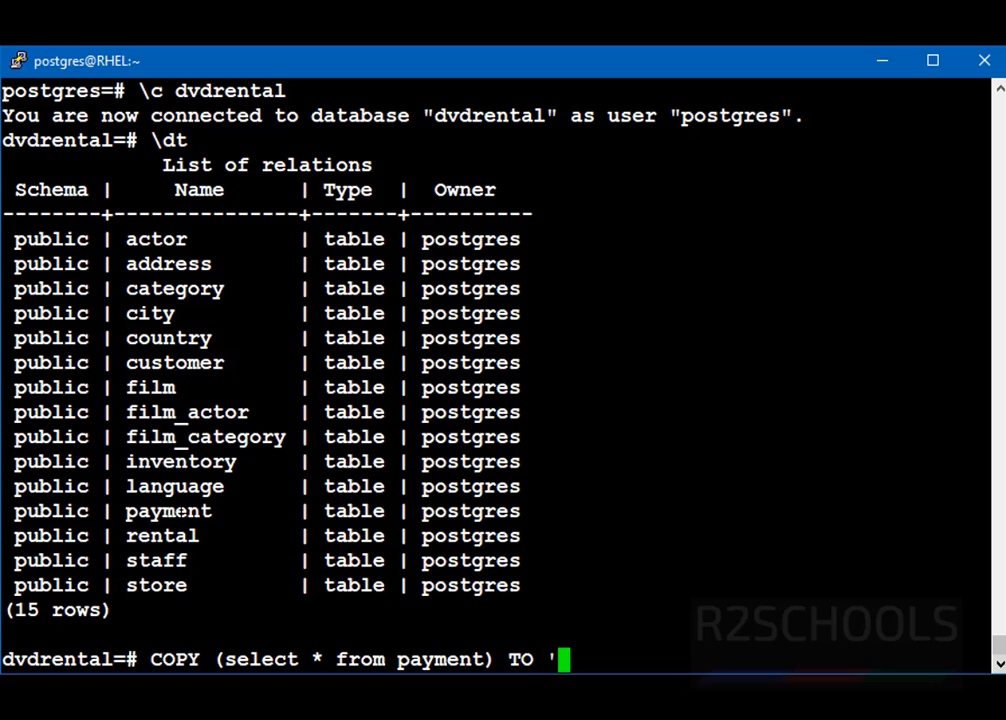
key("BackSpace")
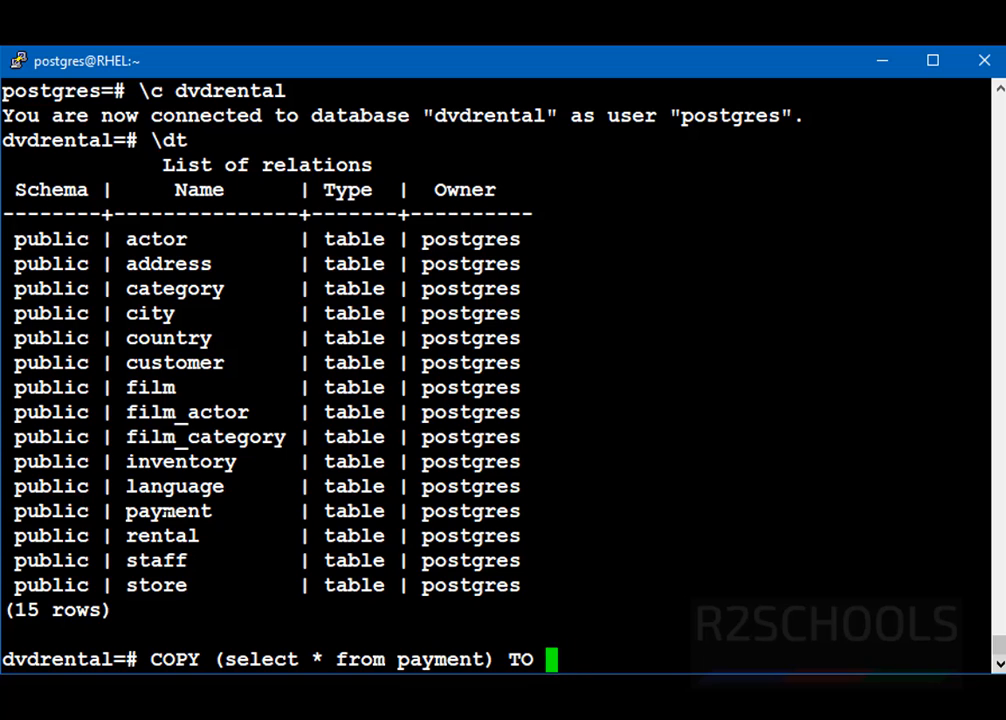
- Target /var/lib/pgsql/payment24112021.csv WITH CSV HEADER and end the command
type("'/")
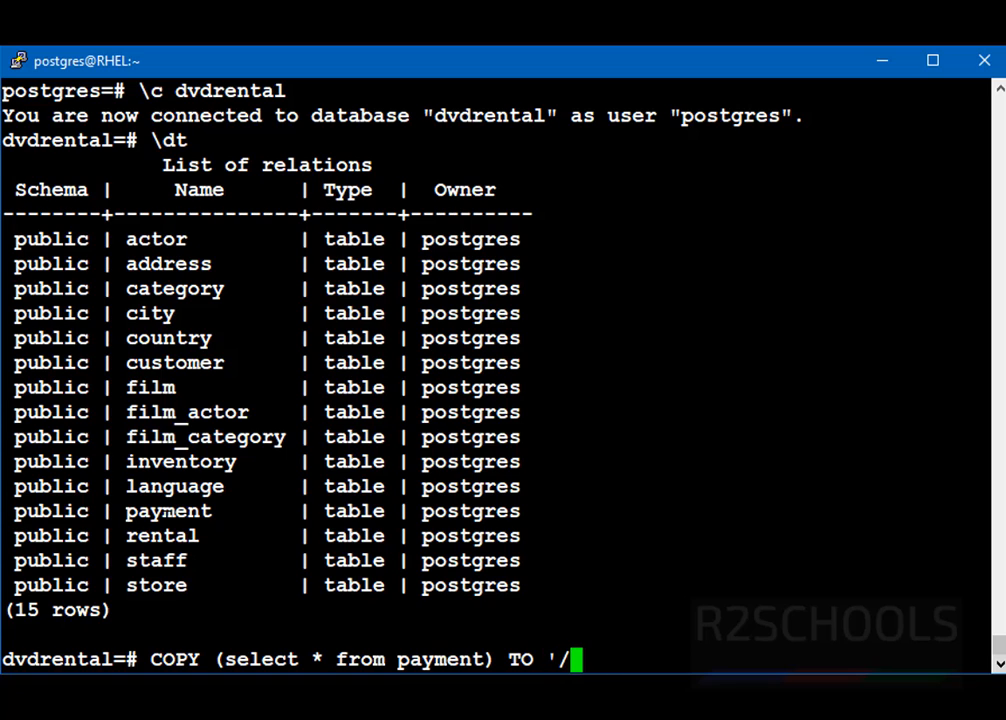
type("var/l")
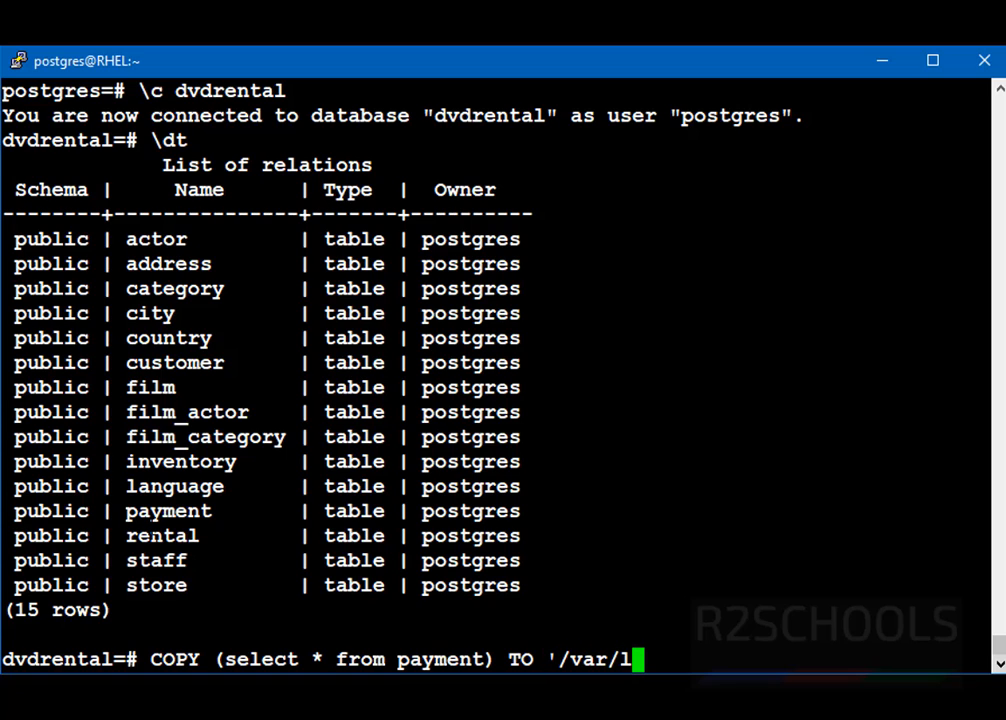
type("ib/p")
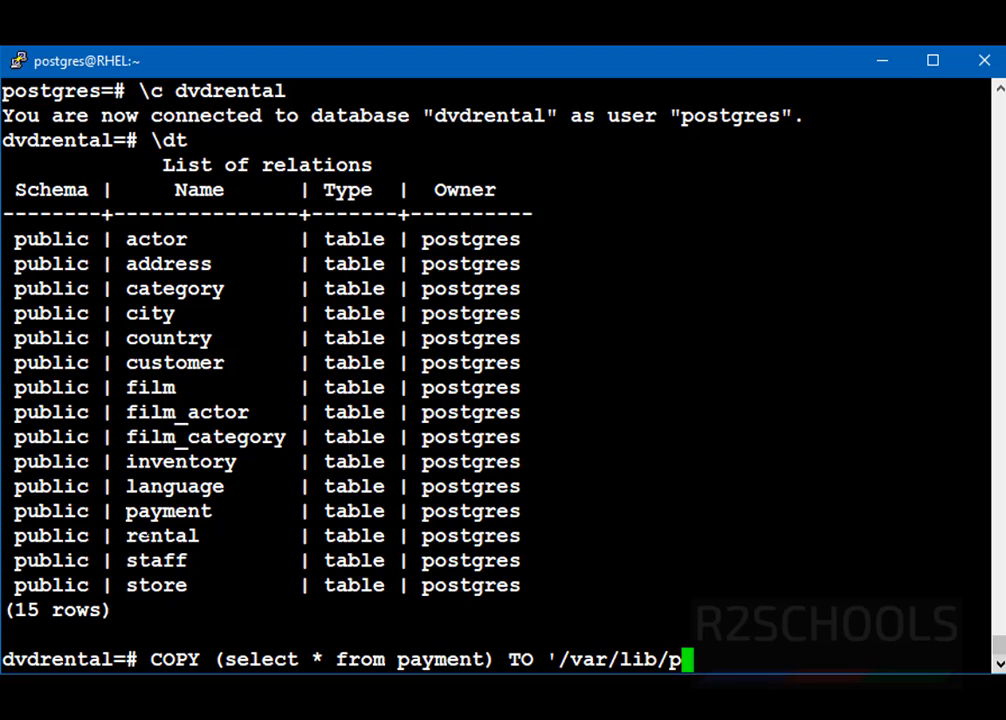
type("gsql/")
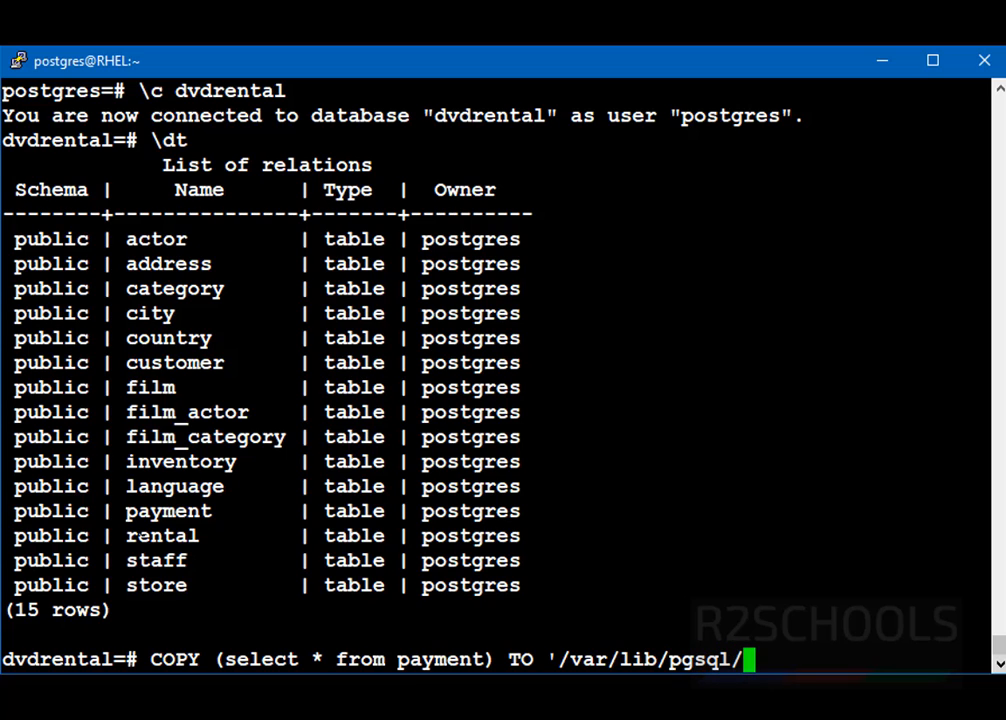
type("p")
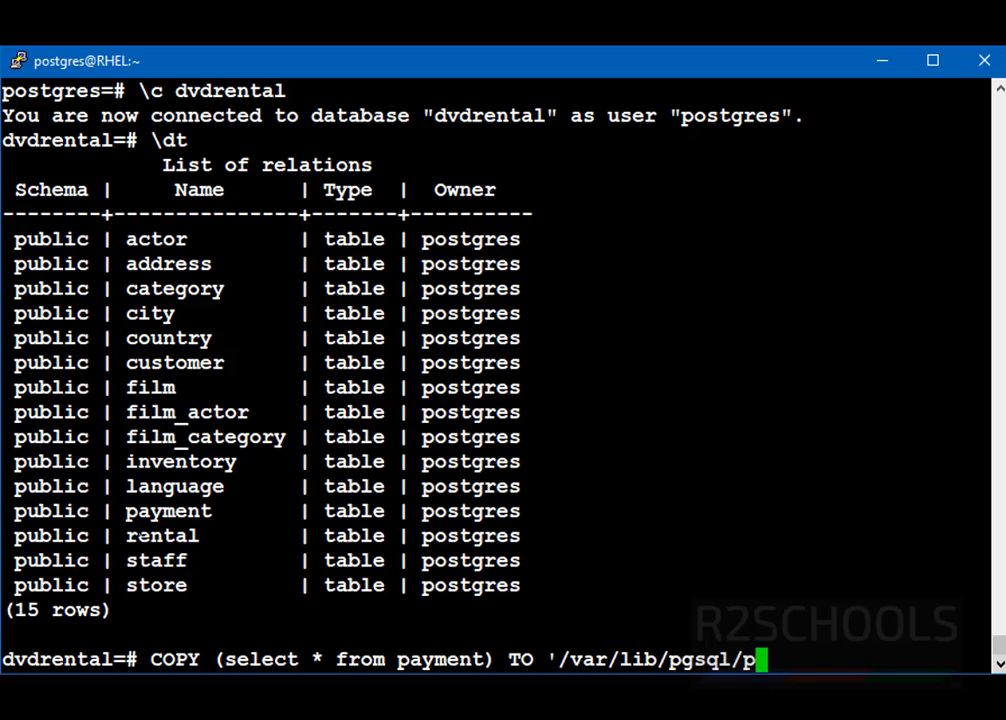
type("ayment")
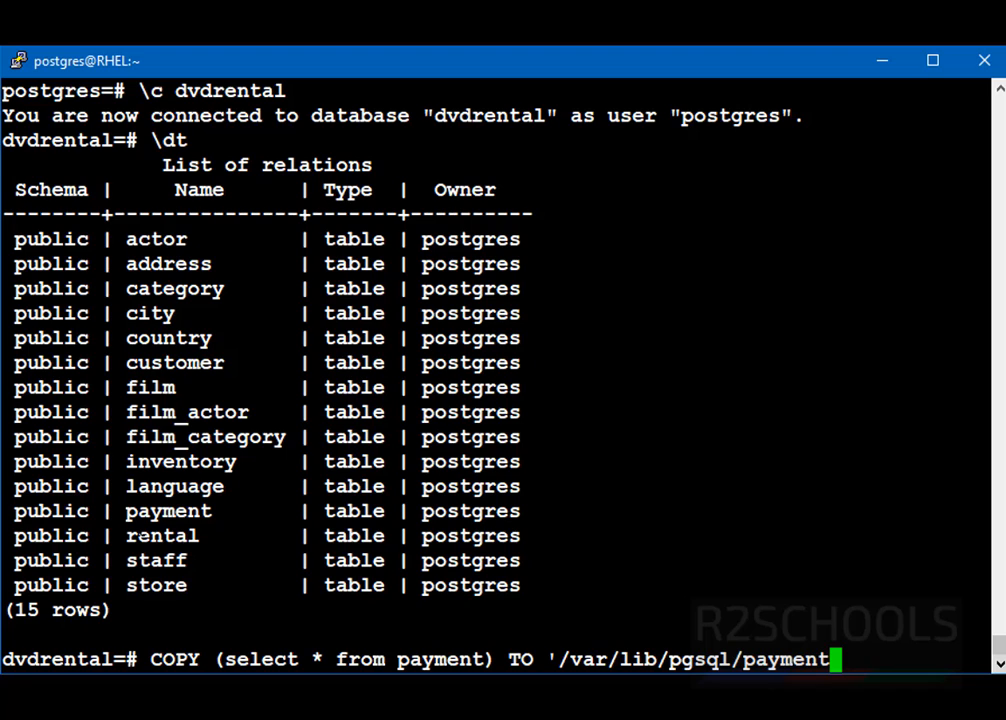
type("2411")
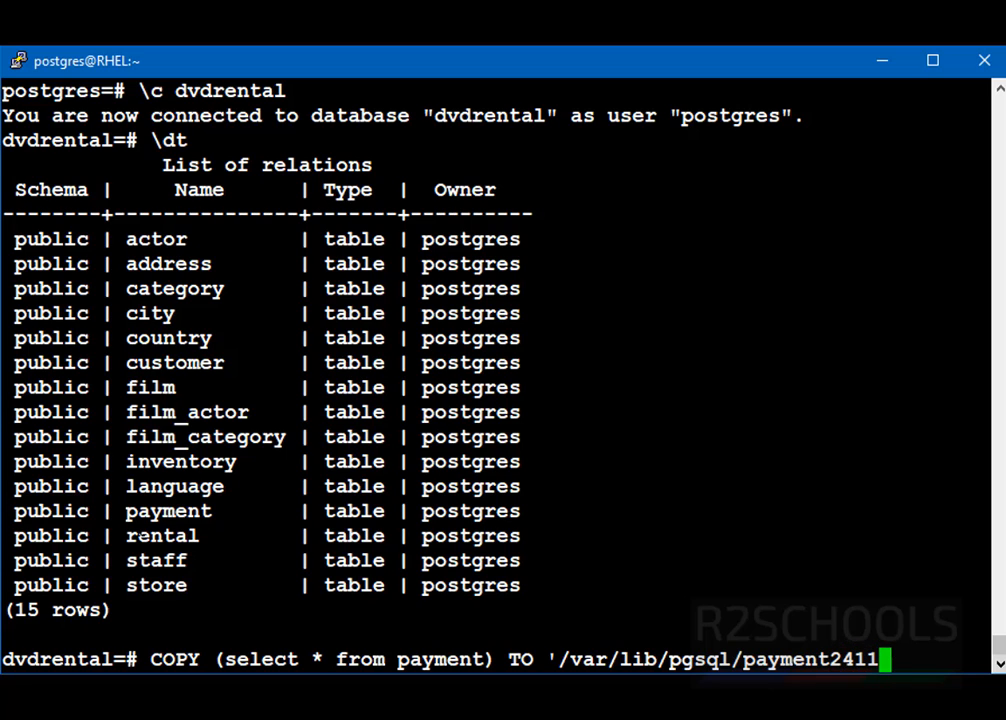
type("12021")
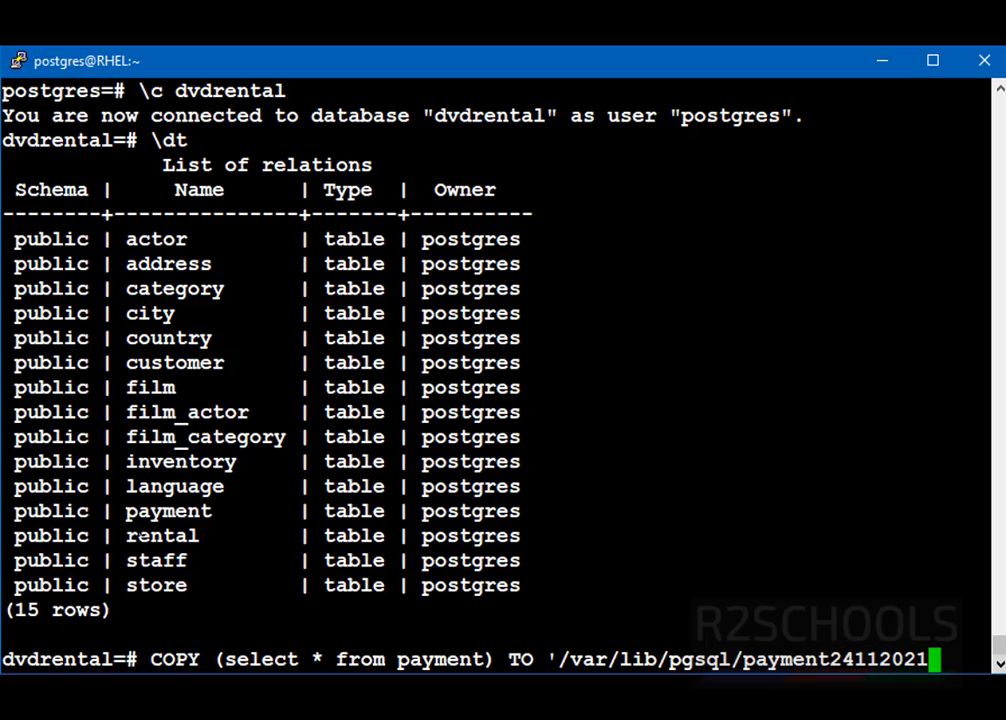
type(".csv")
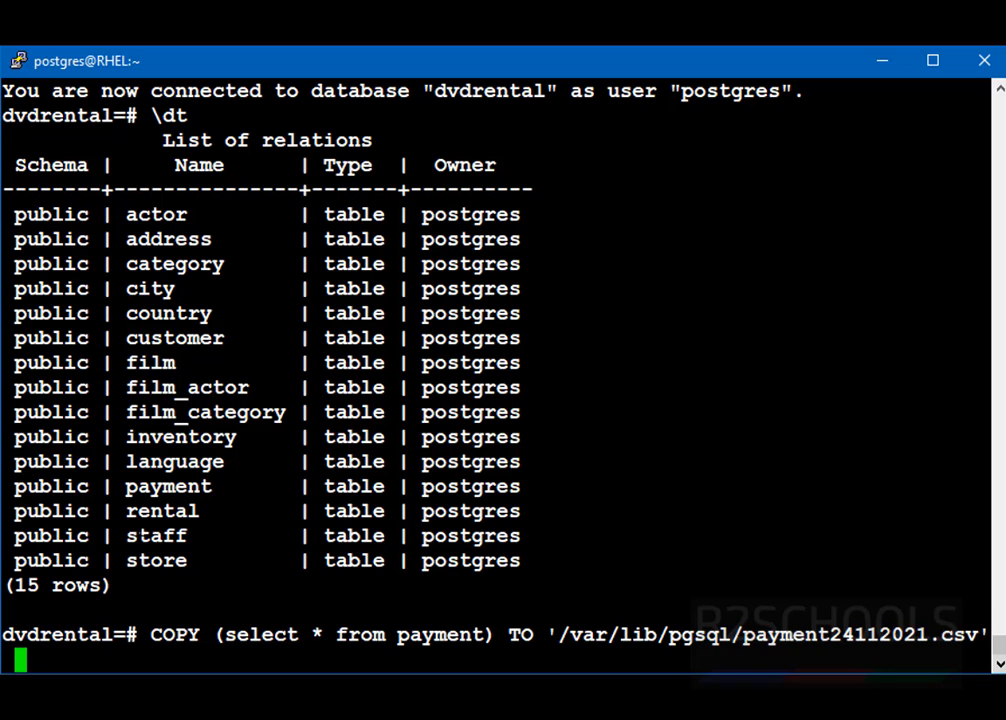
type("WITH")
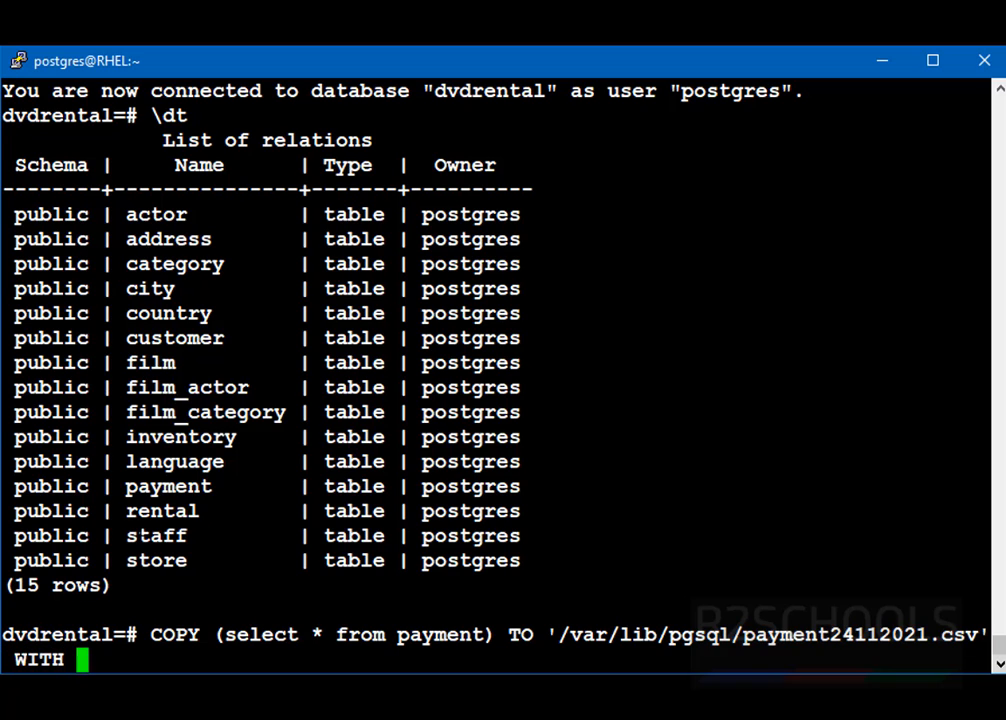
type("CSV hea")
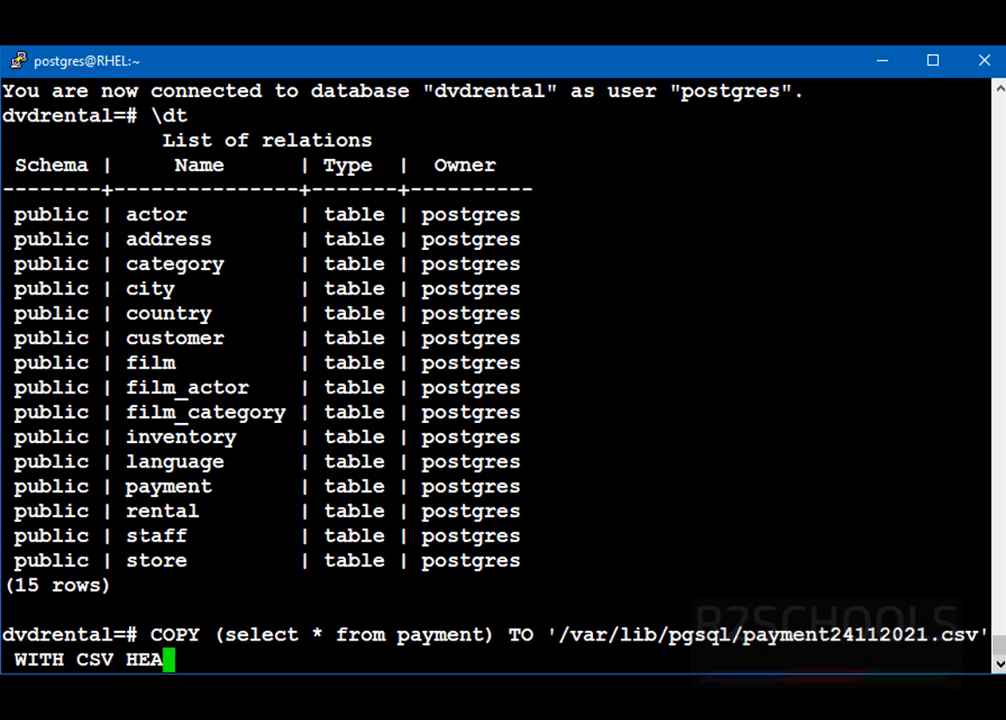
type("DER")
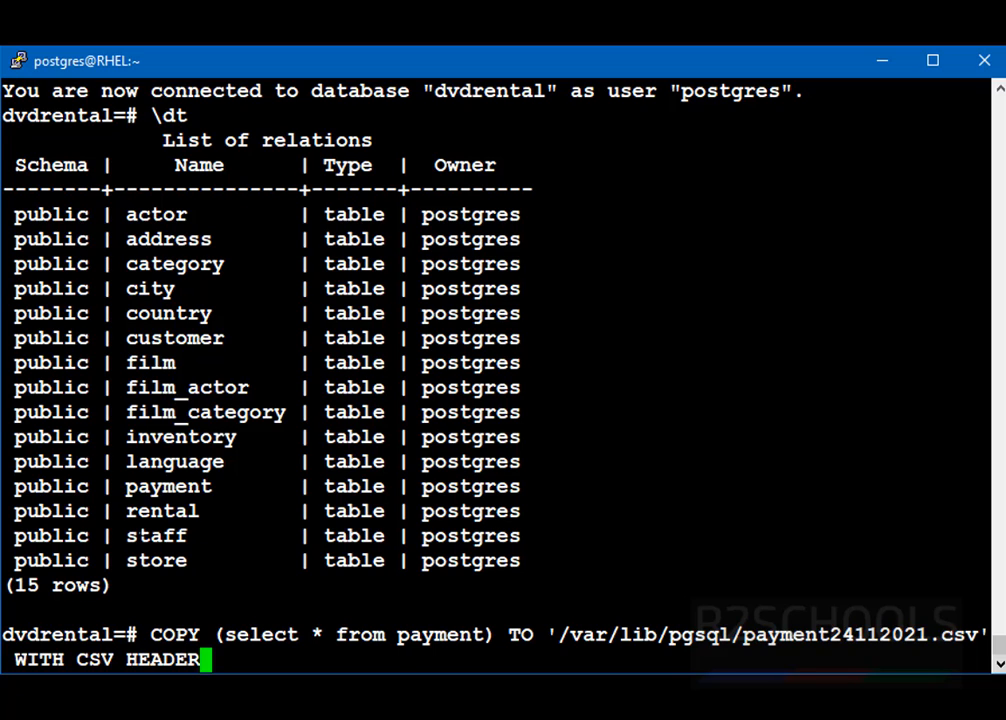
type(";")
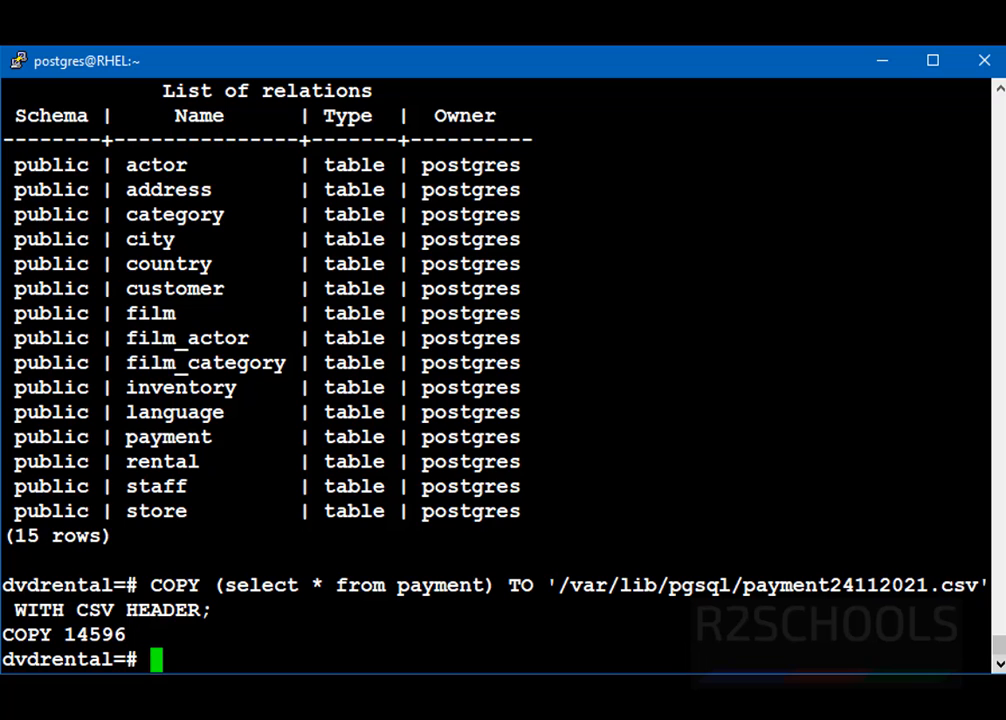
- Quit psql, change to /var/lib/pgsql, and list its files with ls -ltrh
type("\\q")
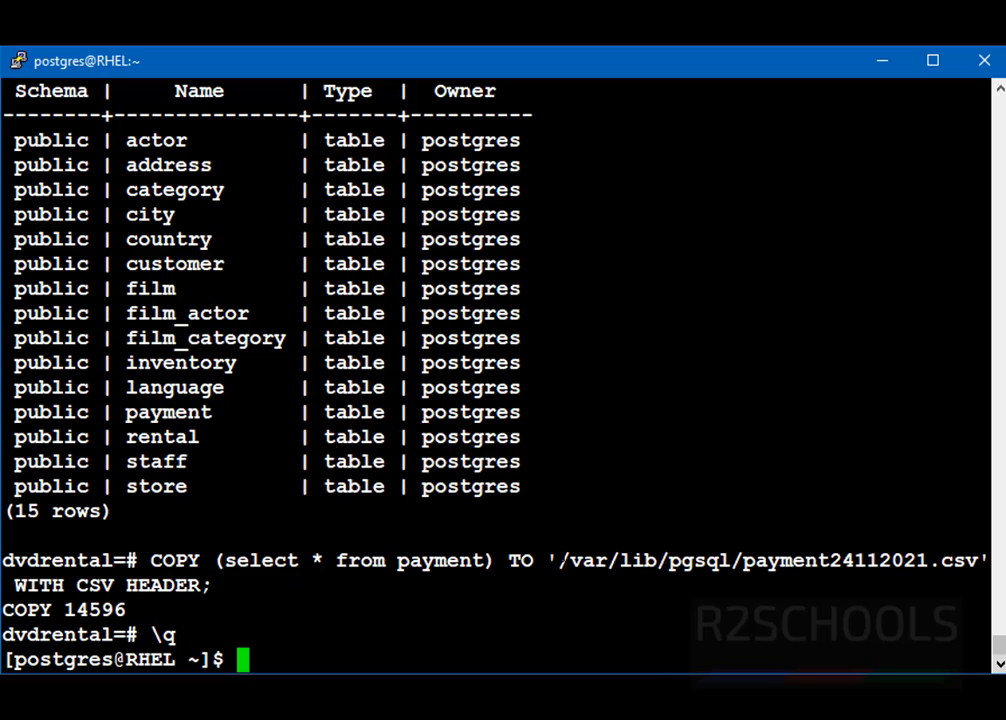
type("cd")
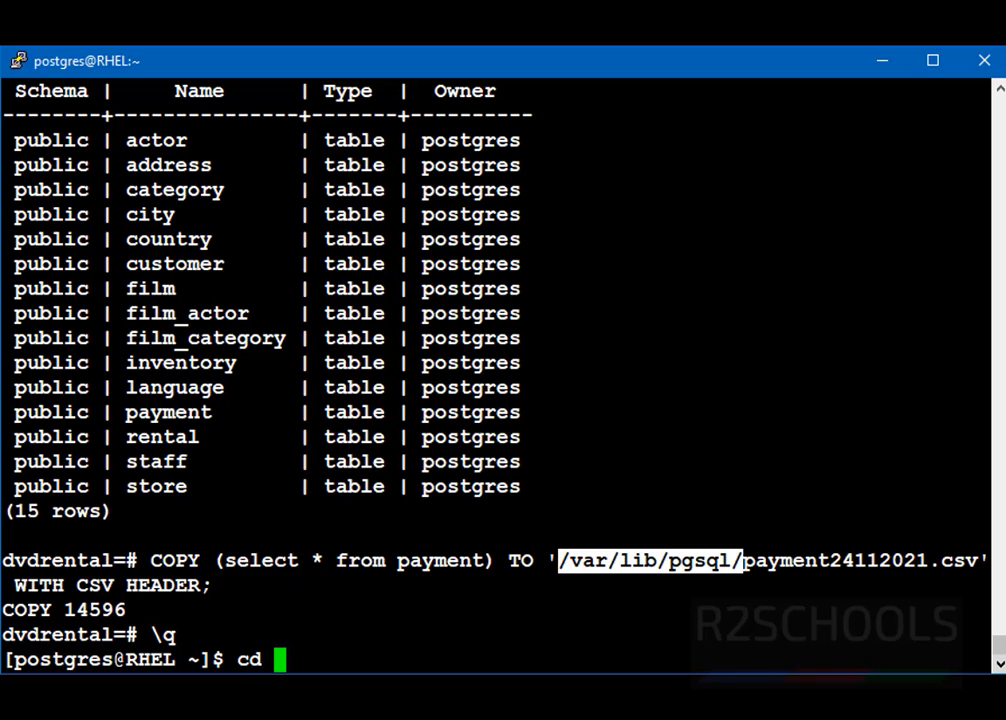
type("/var/")
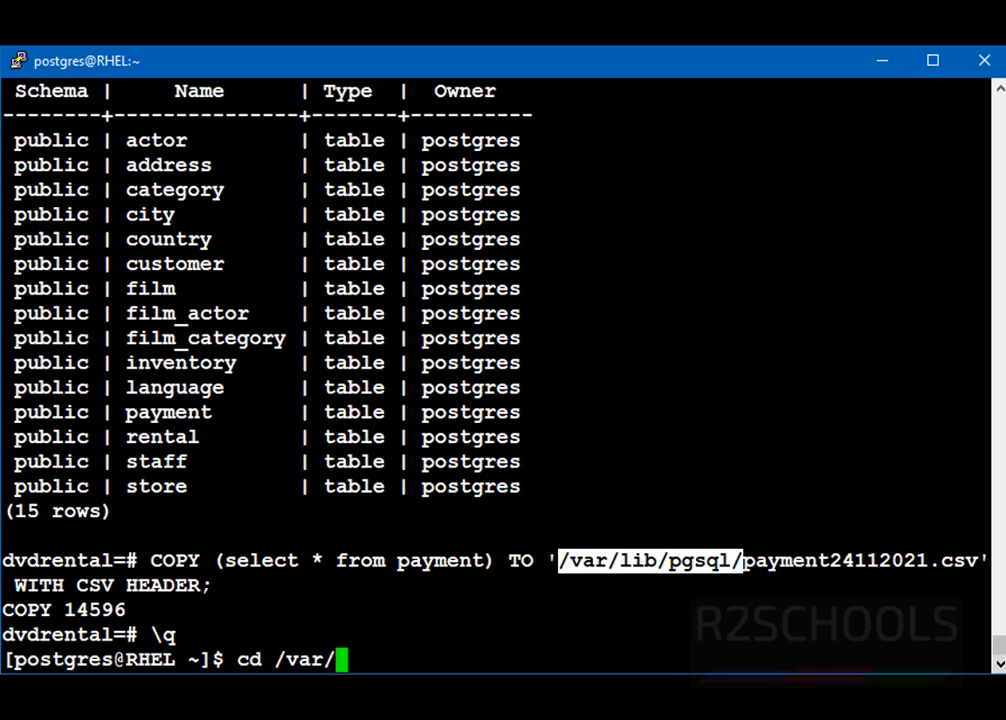
type("lib/pgsql/")
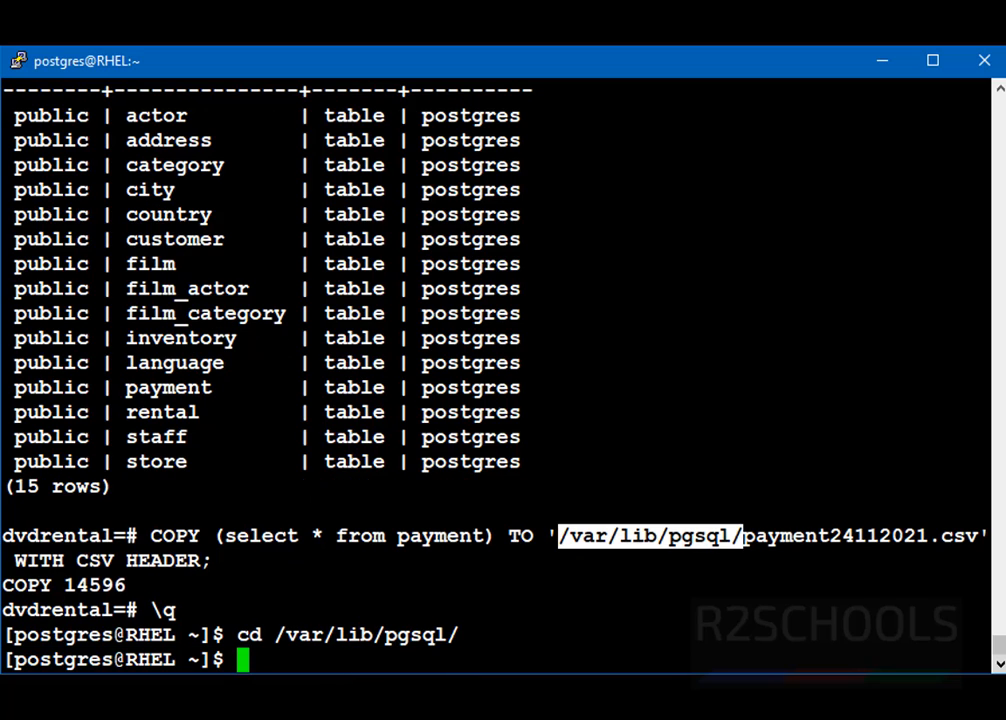
type("ls -ltrh")
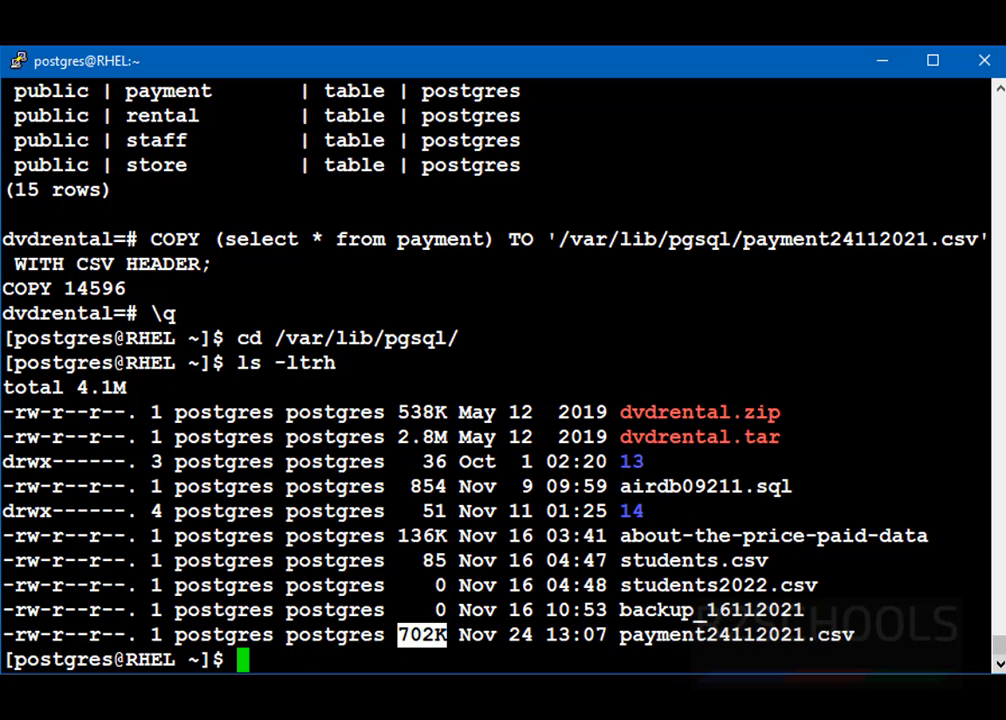
- View the contents of payment24112021.csv with more
type("more payment24112021.csv")
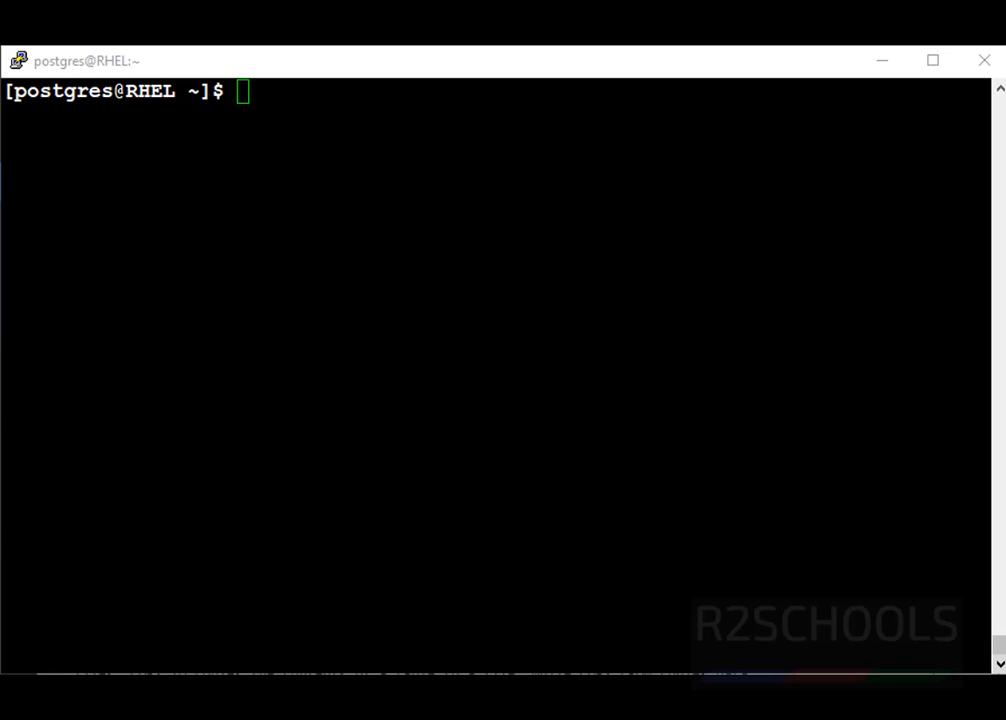
- Start psql and connect to dvdrental
type("psql")
type("\\c")
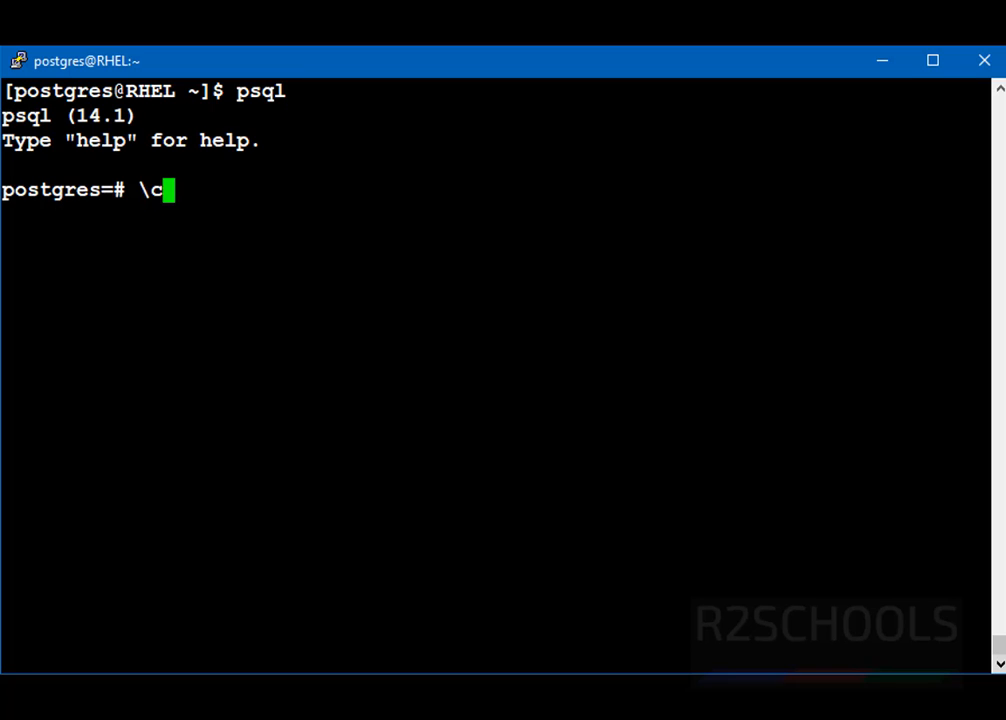
type("d")
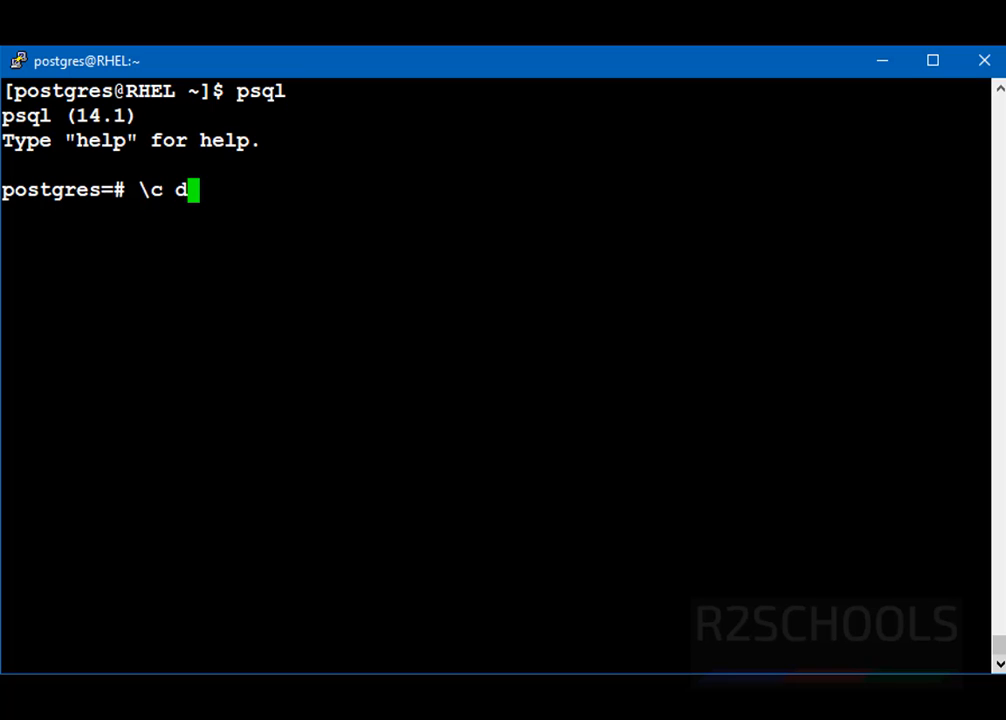
type("vdrental")
type("s")
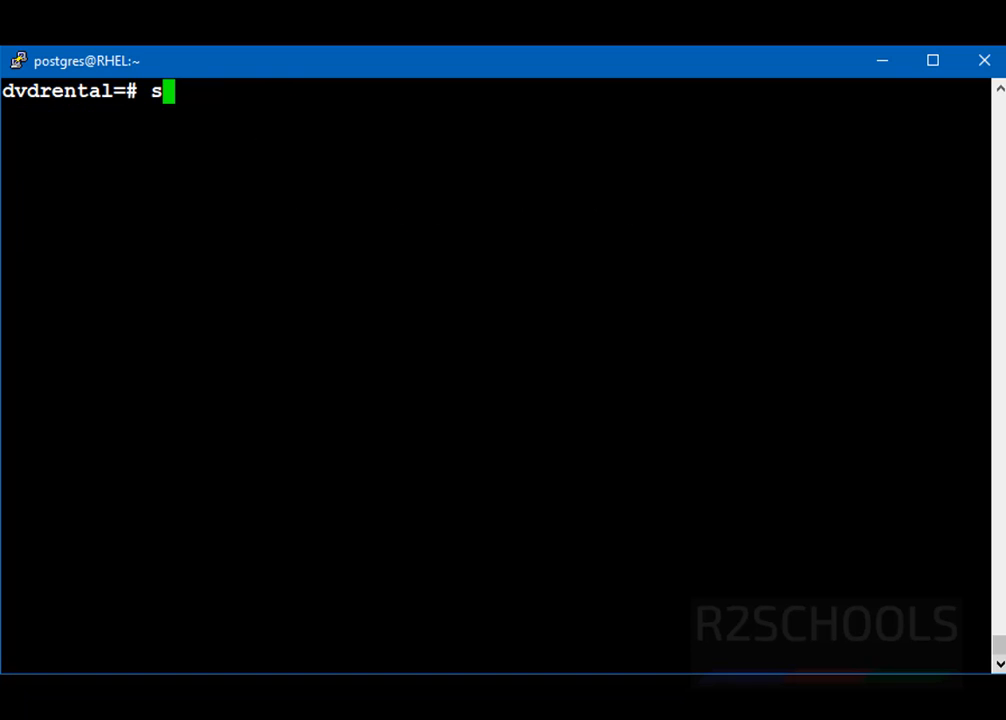
- Create an empty payments table from payment's structure using where 1=2
type("crea")
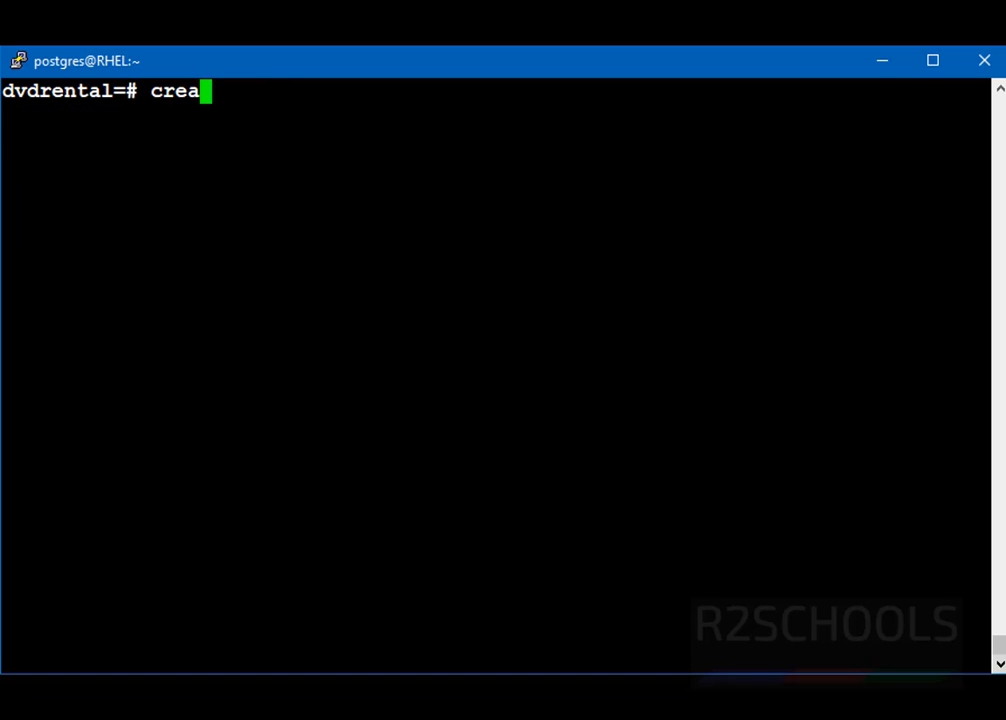
type("te table")
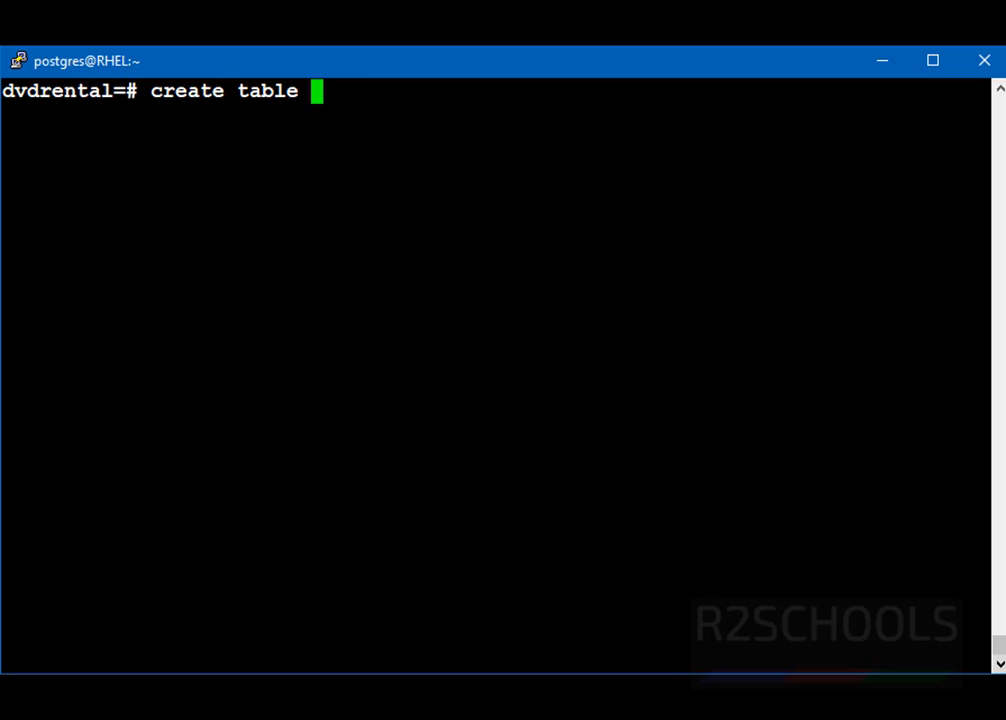
type("payments")
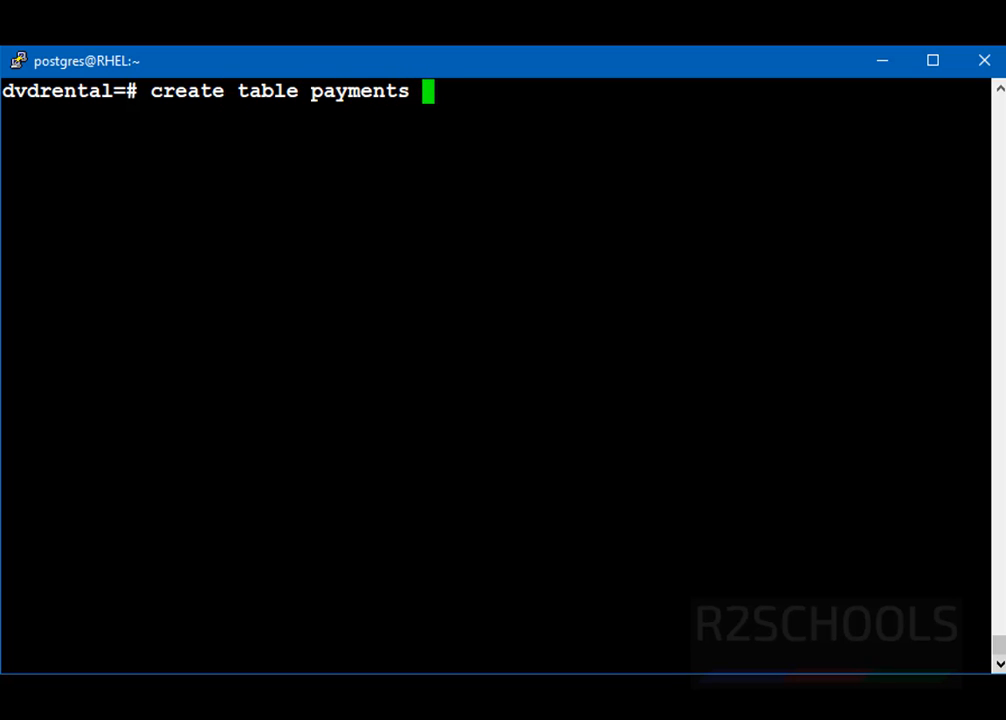
type("as sel;ect *")
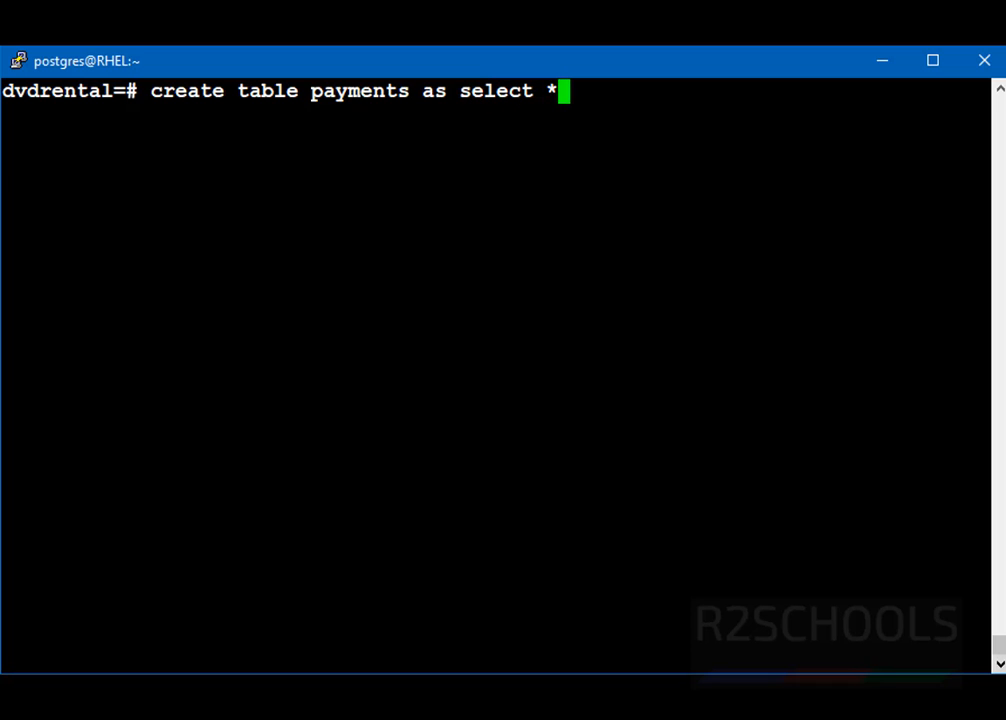
type("from pay")
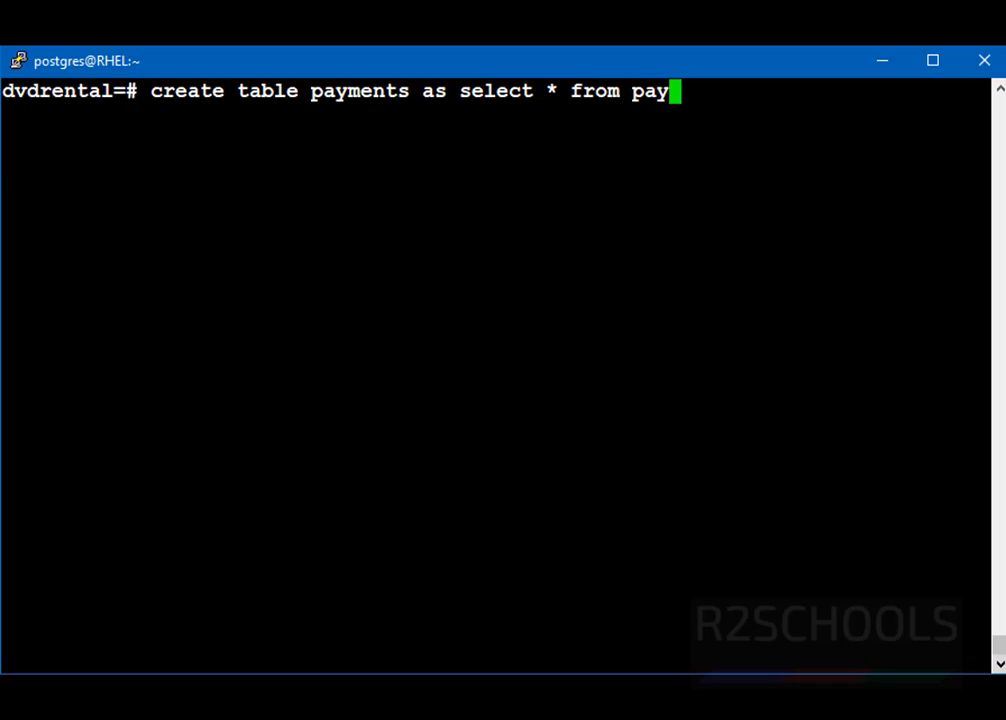
type("ment wher")
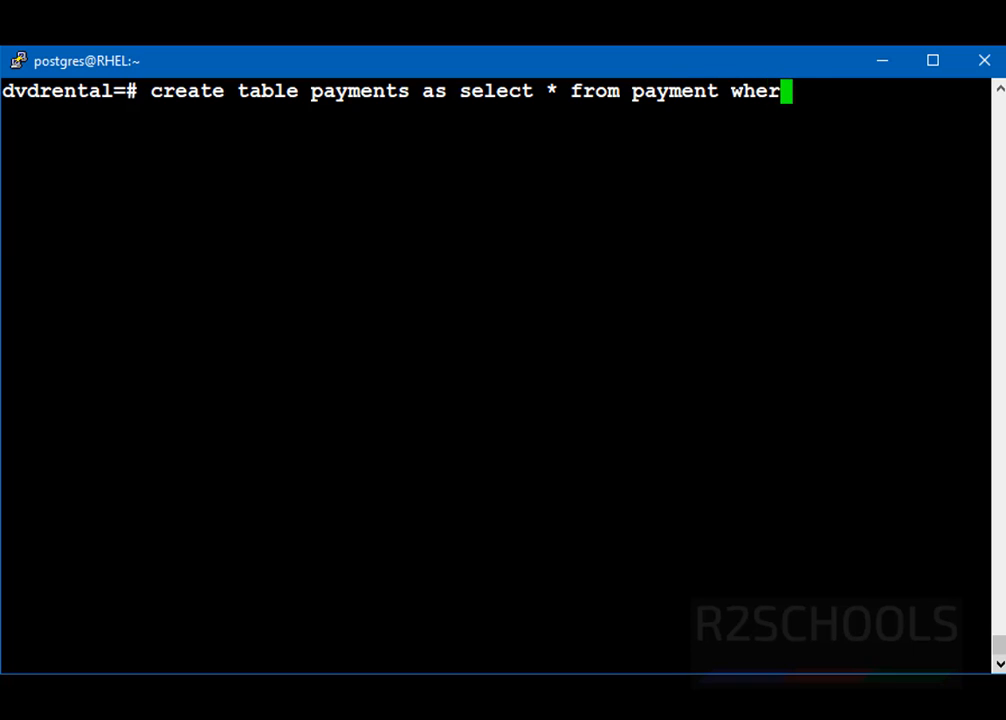
type("e 1")
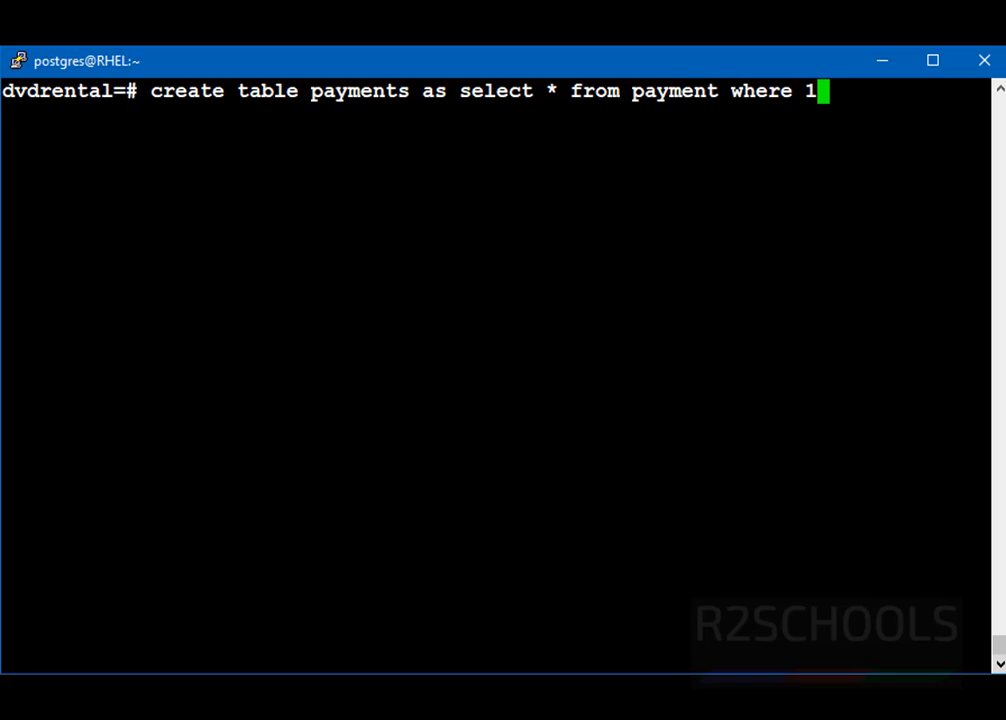
key("Backspace")
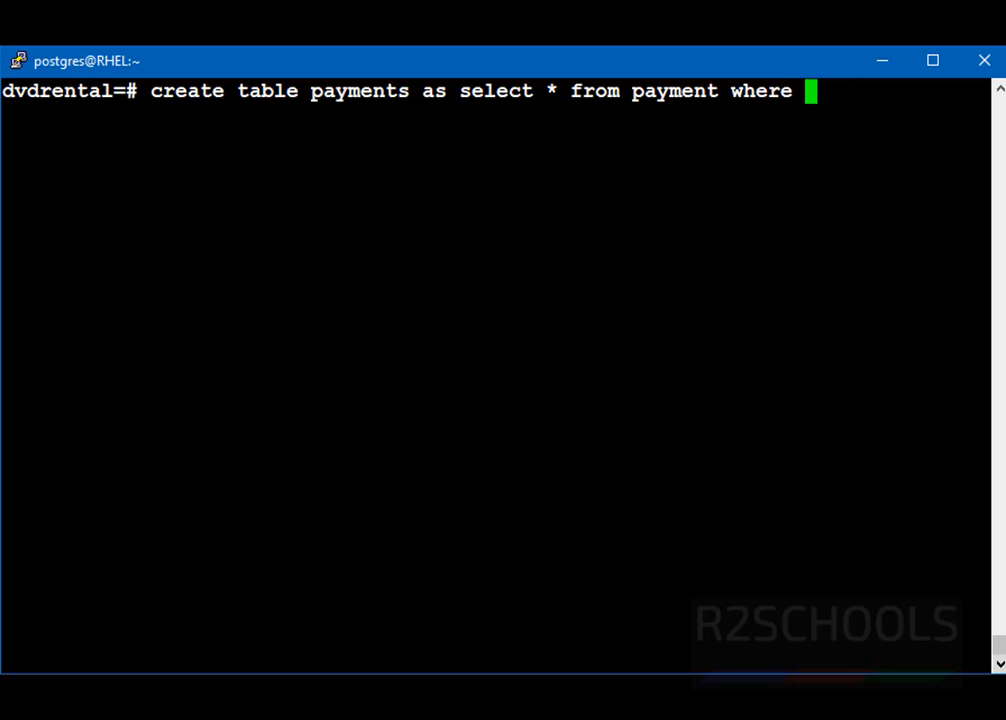
type("fals")
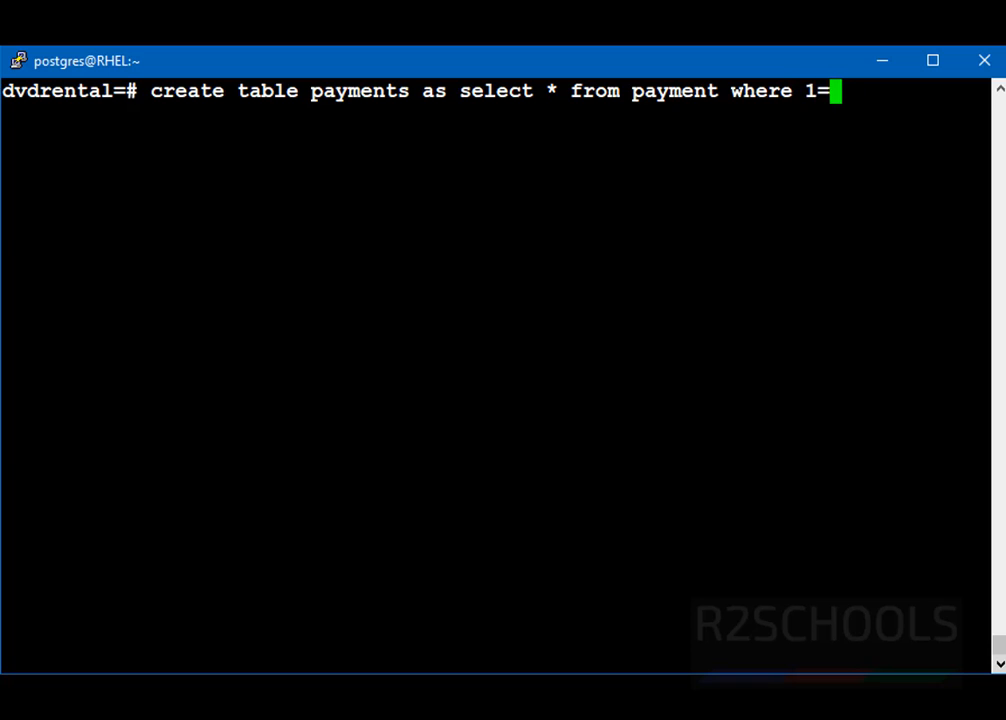
type("2;")
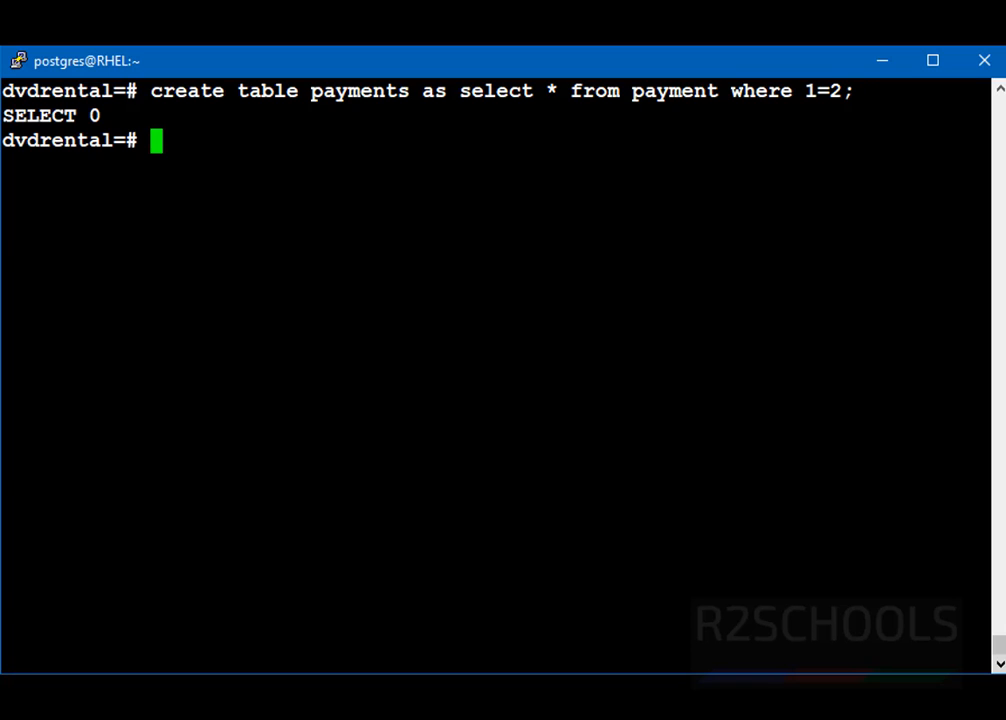
- Query the payments table to confirm it is empty
type("sele")
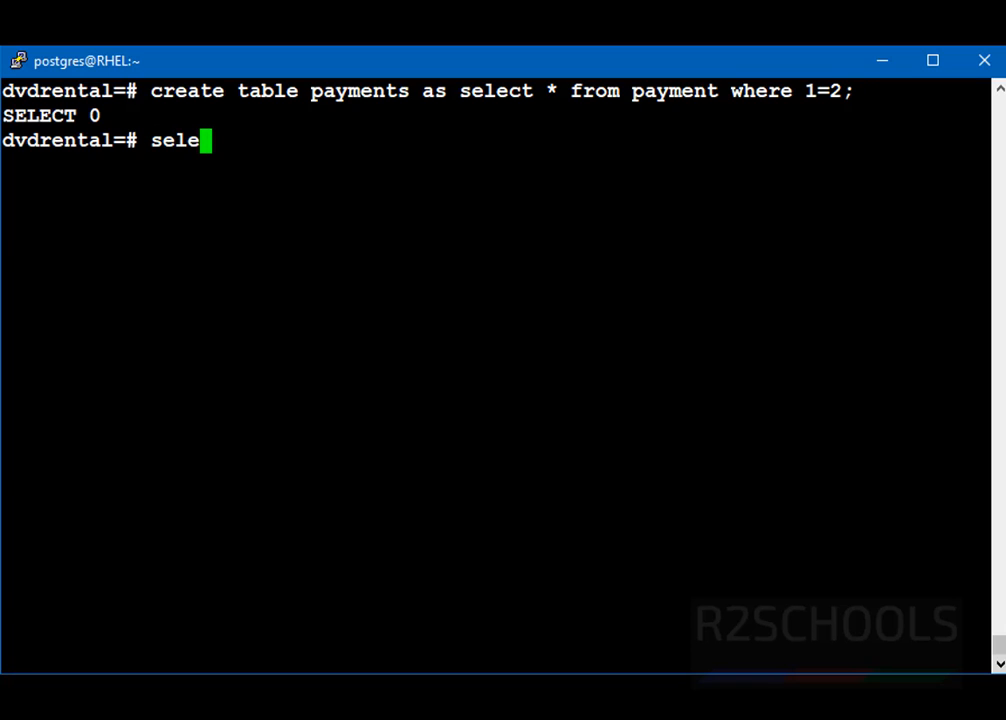
type("ct * from")
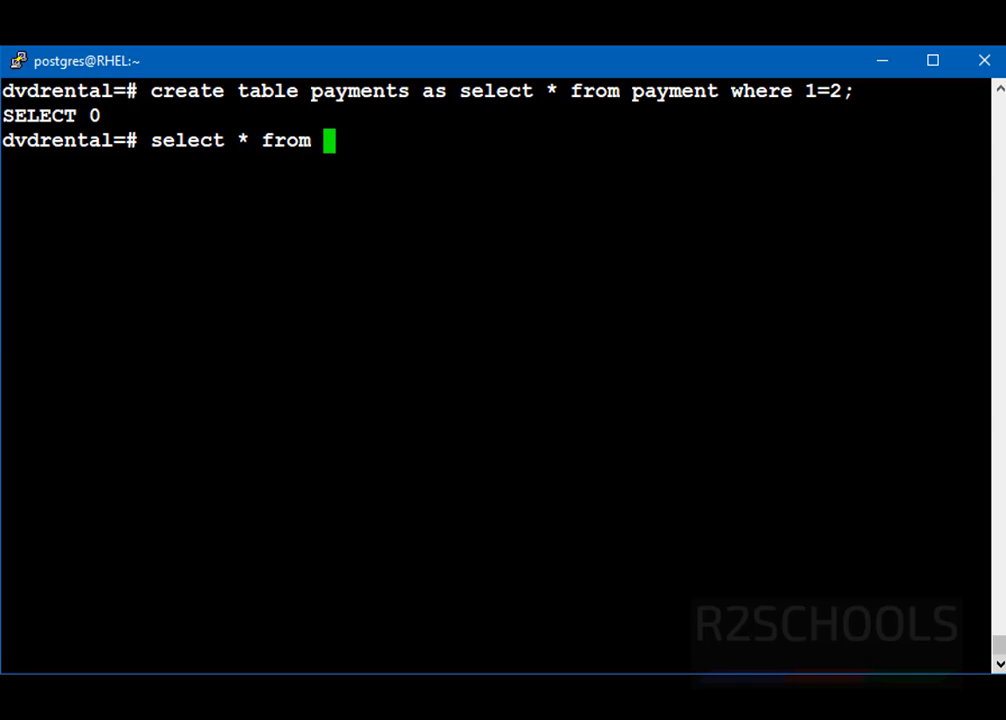
type("payments;")
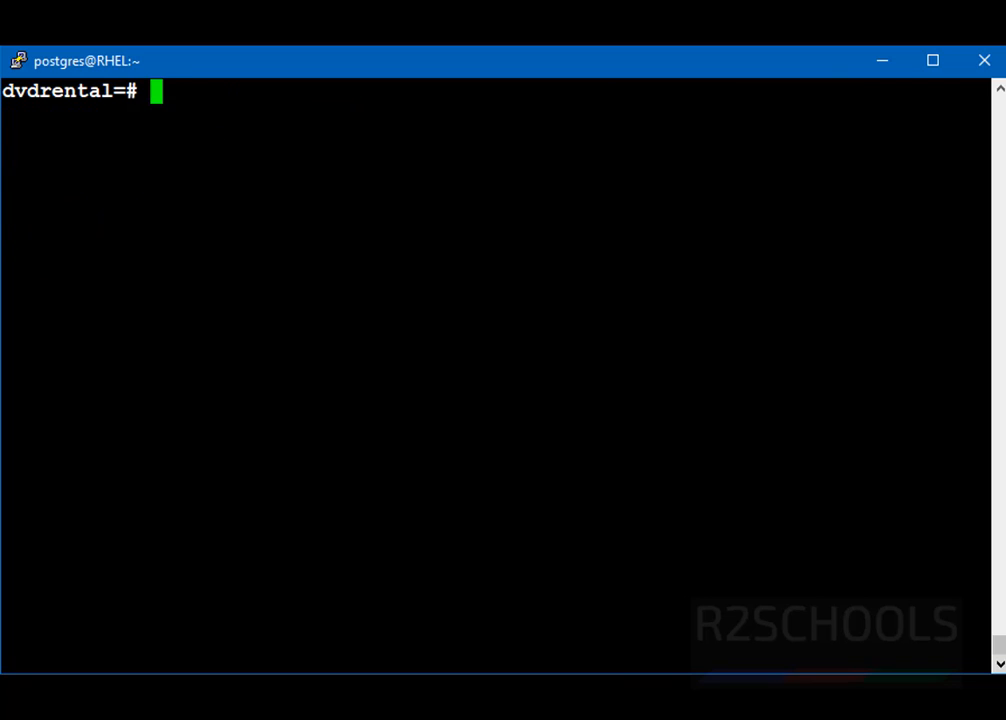
- Start a COPY into payments from '/var/lib/pgsql/payment24112021.csv'
type("COPY")
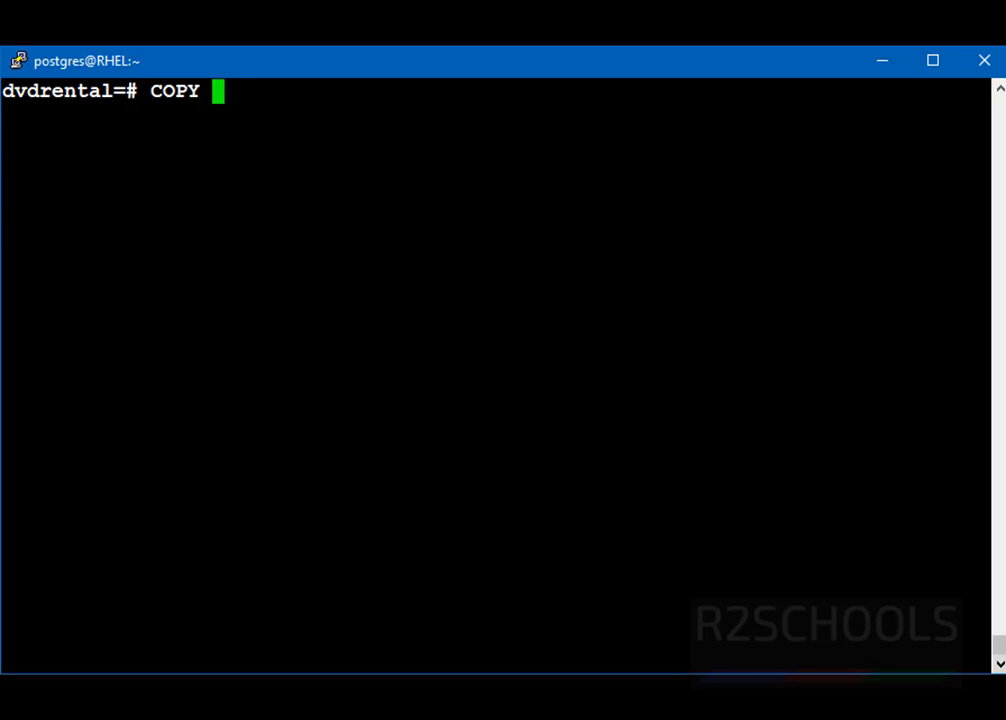
type("paym")
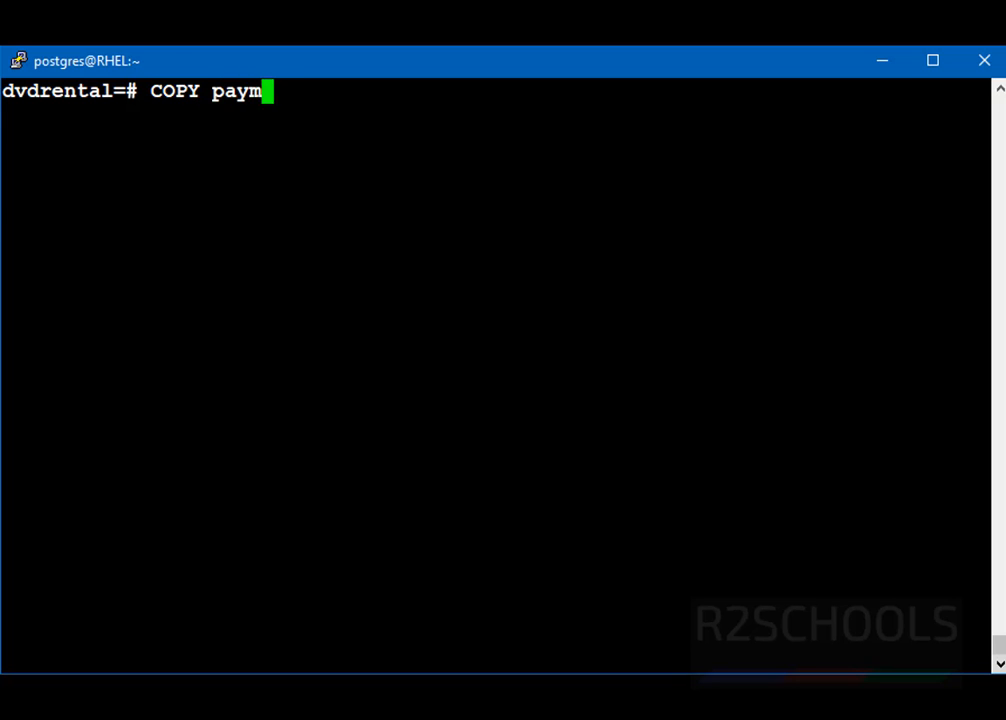
type("ents")
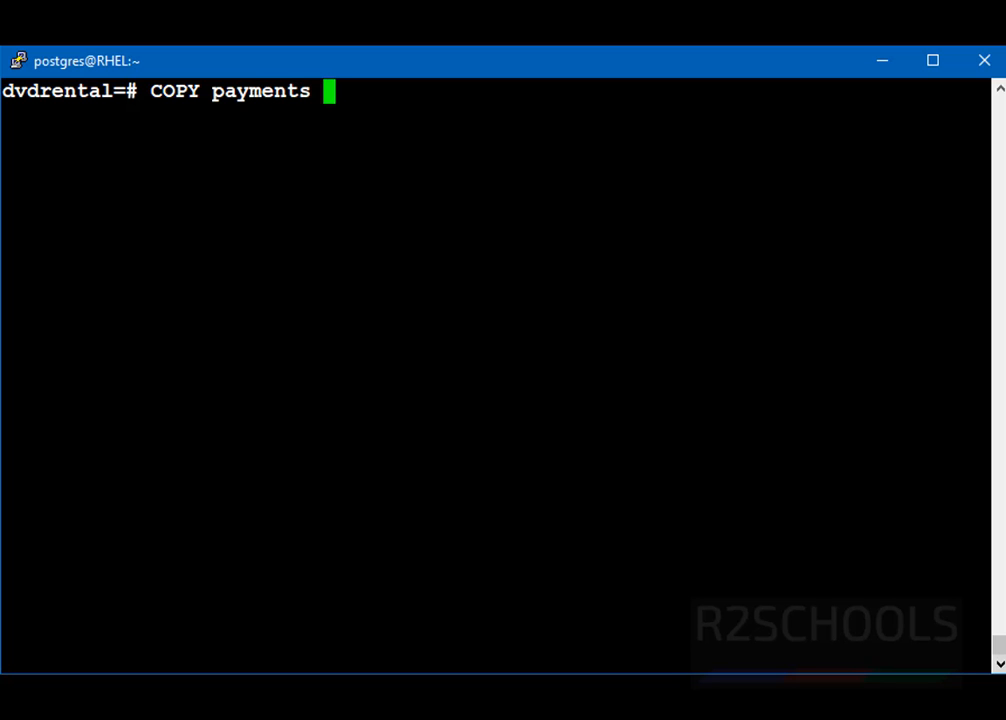
type("FROM '")
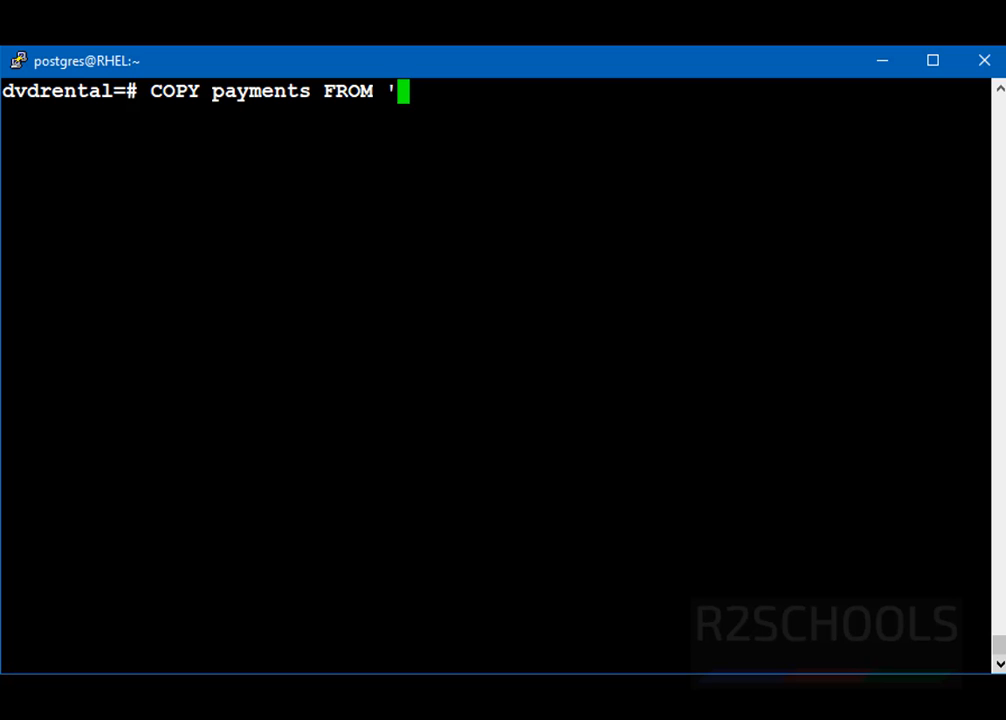
type("/va")
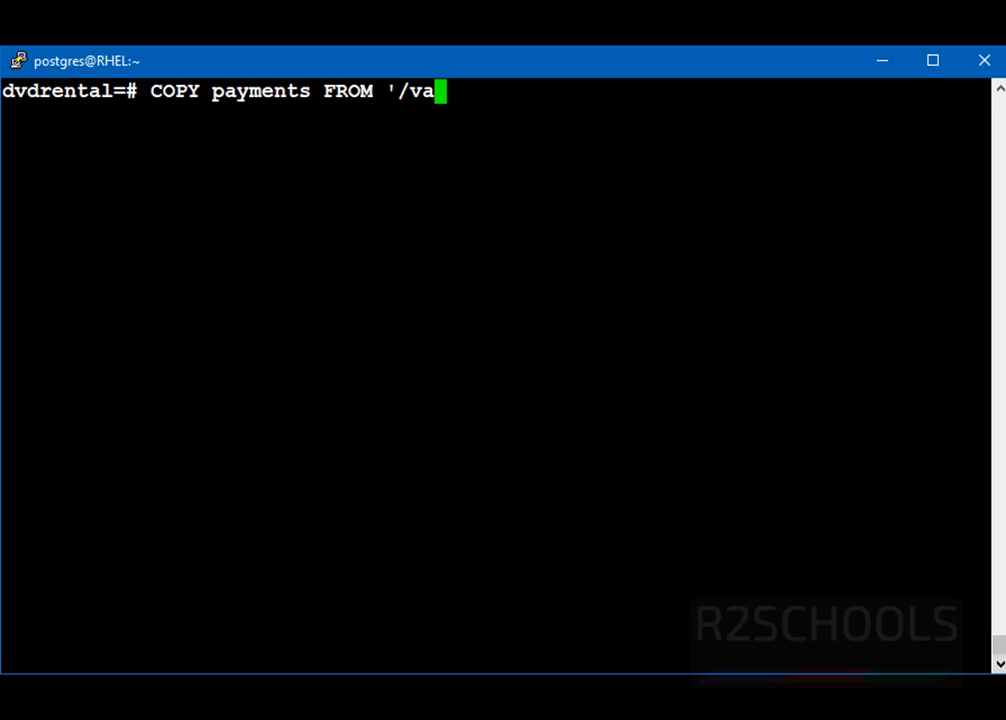
type("r/lib")
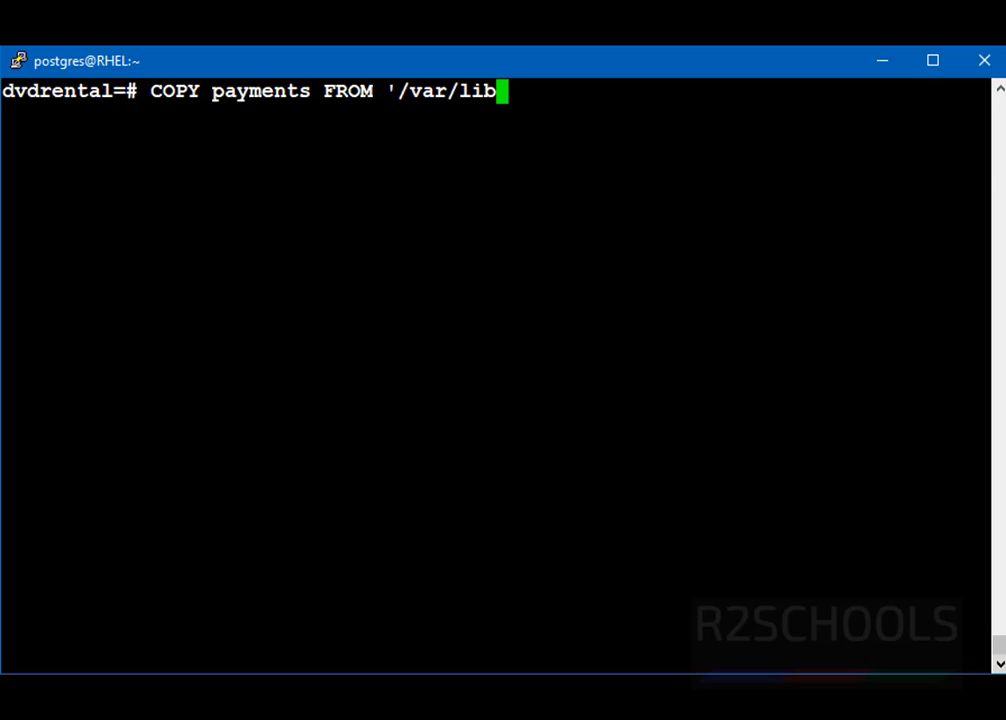
type("/")
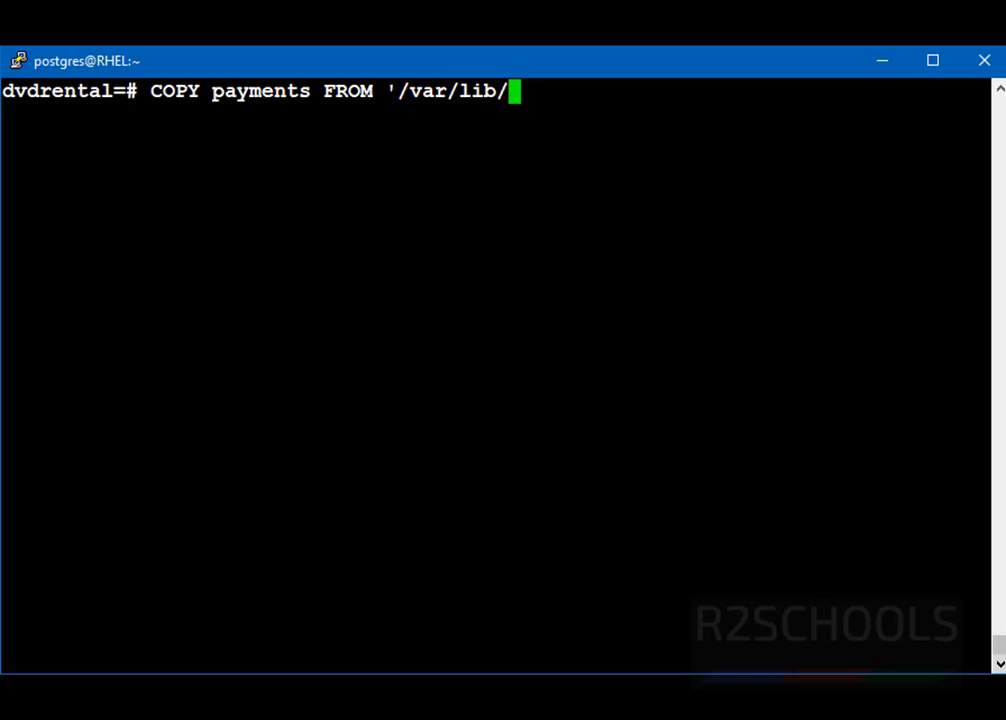
type("p")
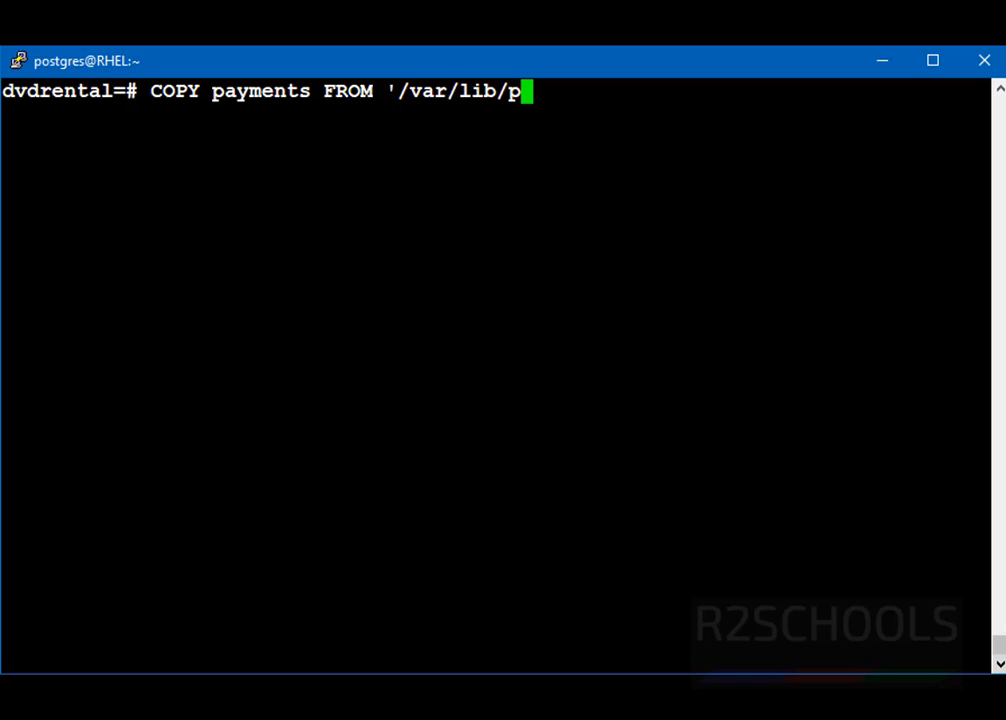
type("gsql")
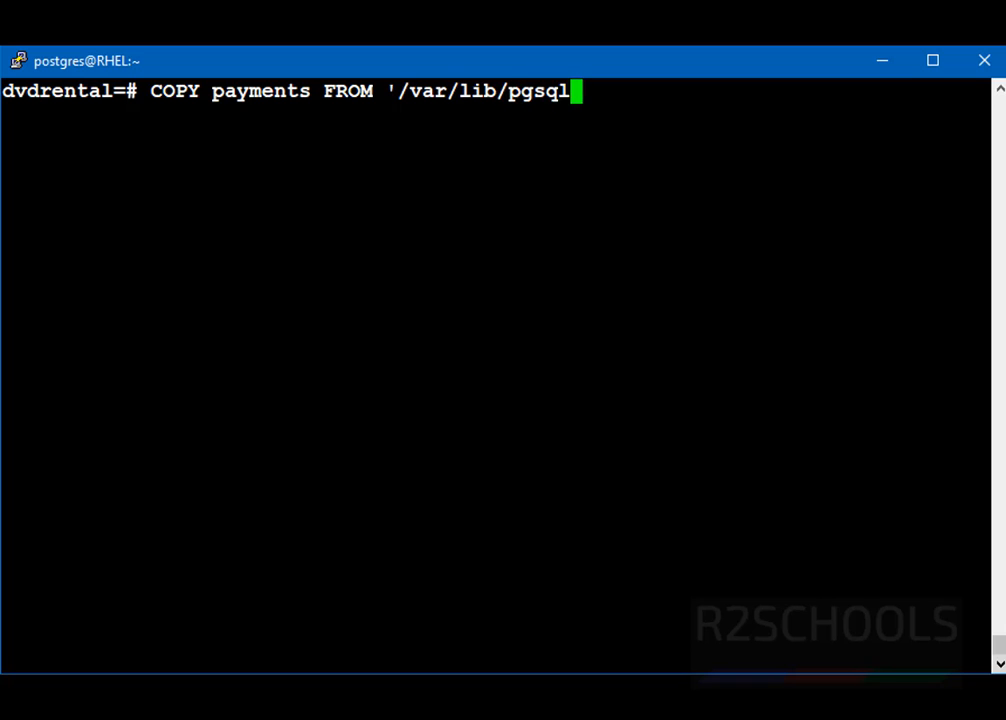
type("/pay")
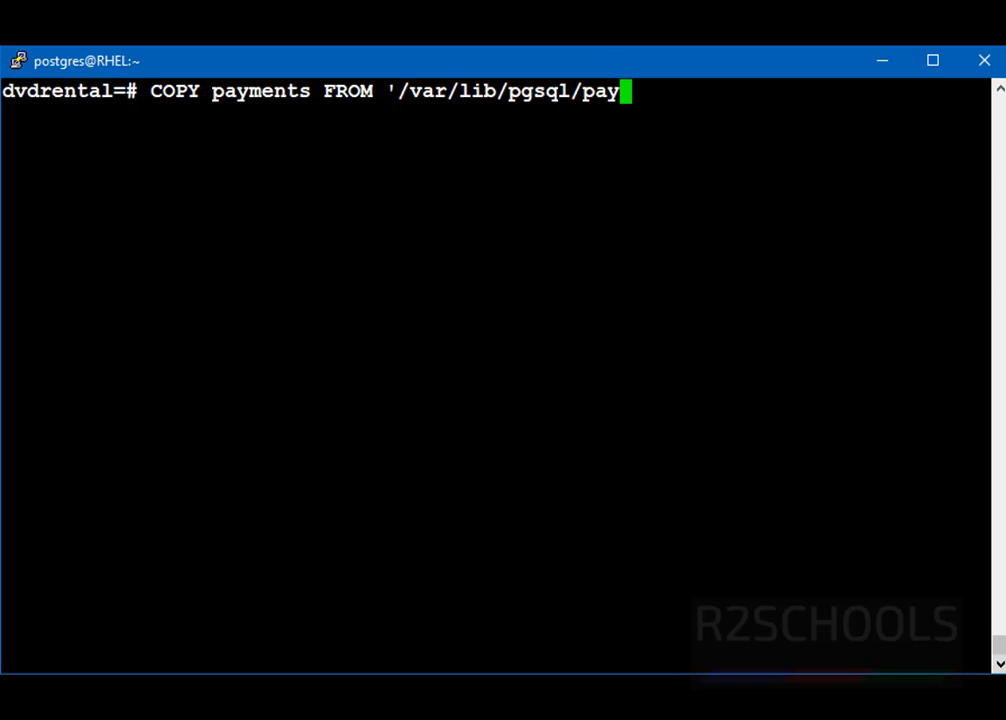
type("ments")
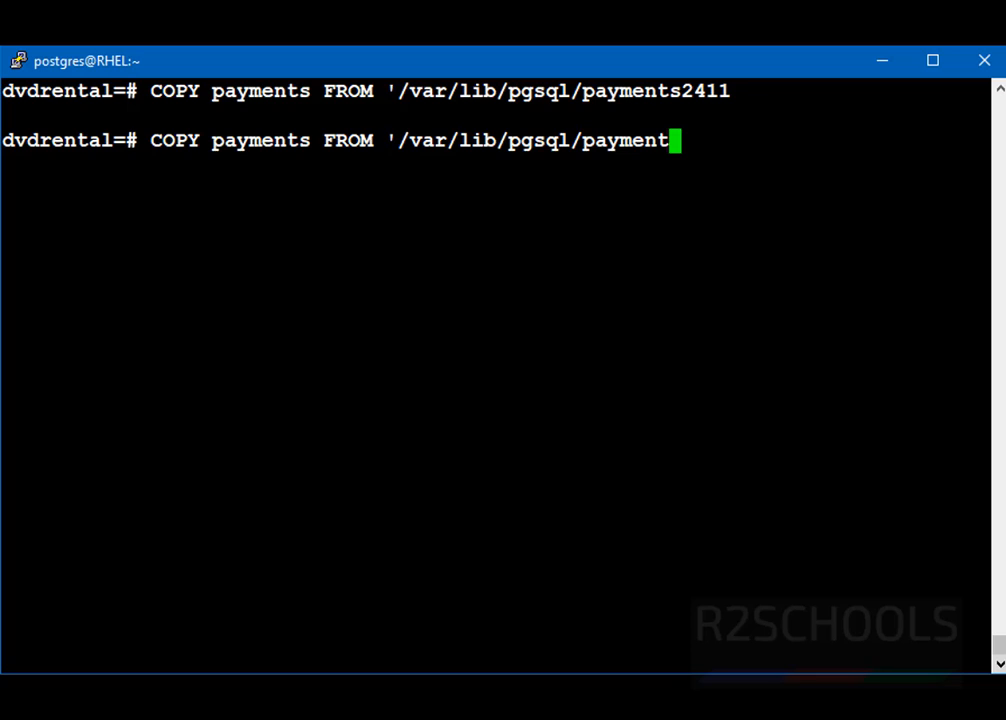
type("24112021.csv'")
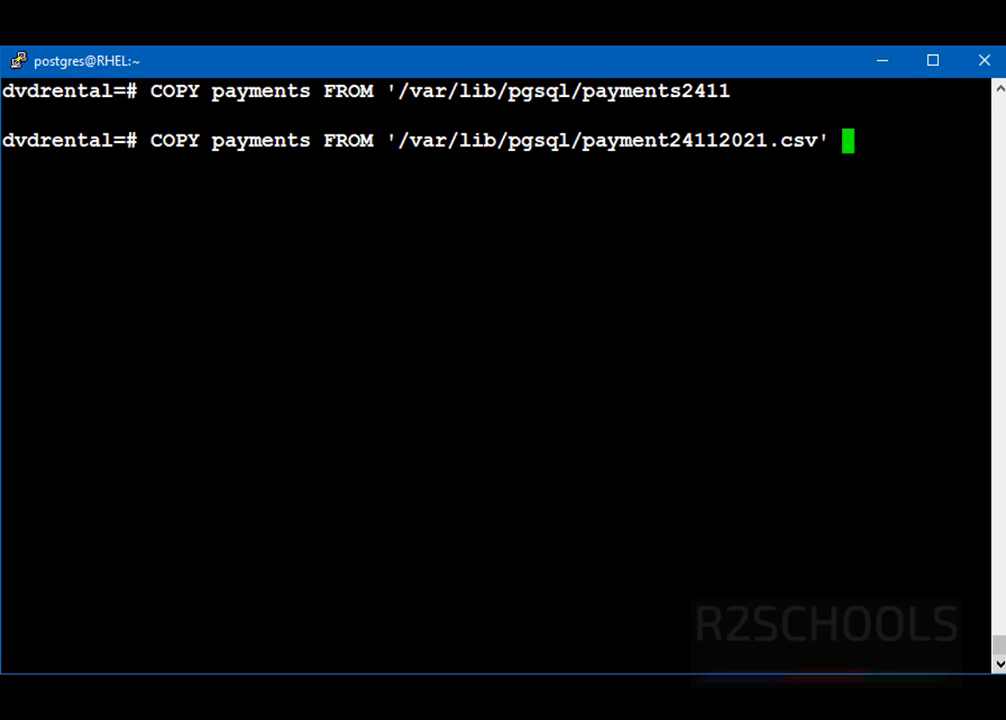
- Add the options WITH DELIMITER ',' CSV HEADER to the import
type("WITH")
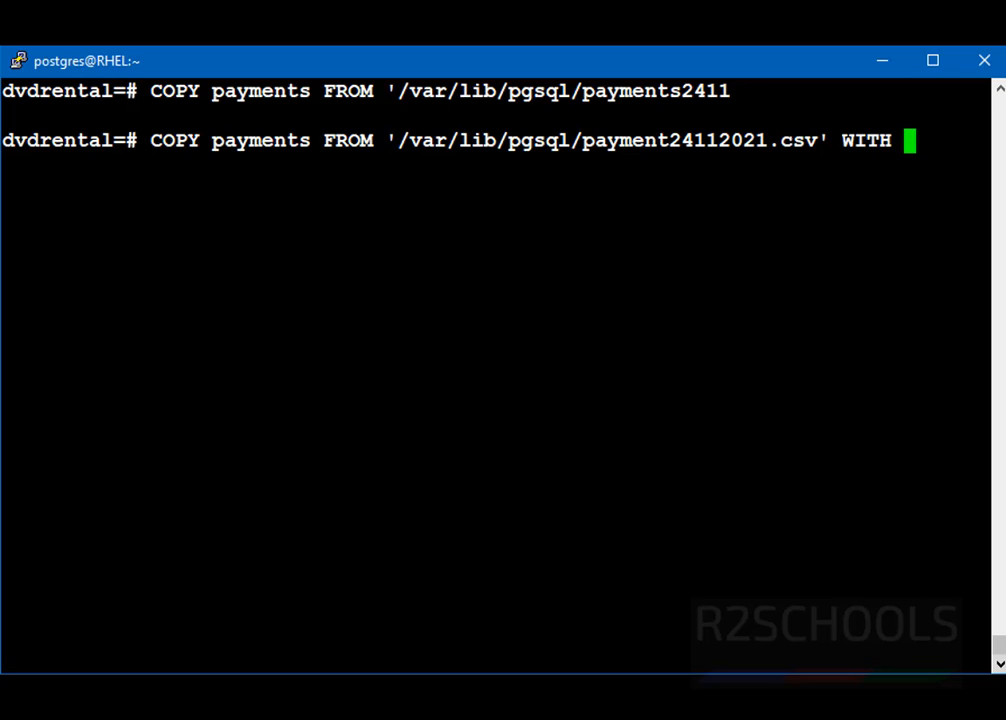
type("DELIMIT")
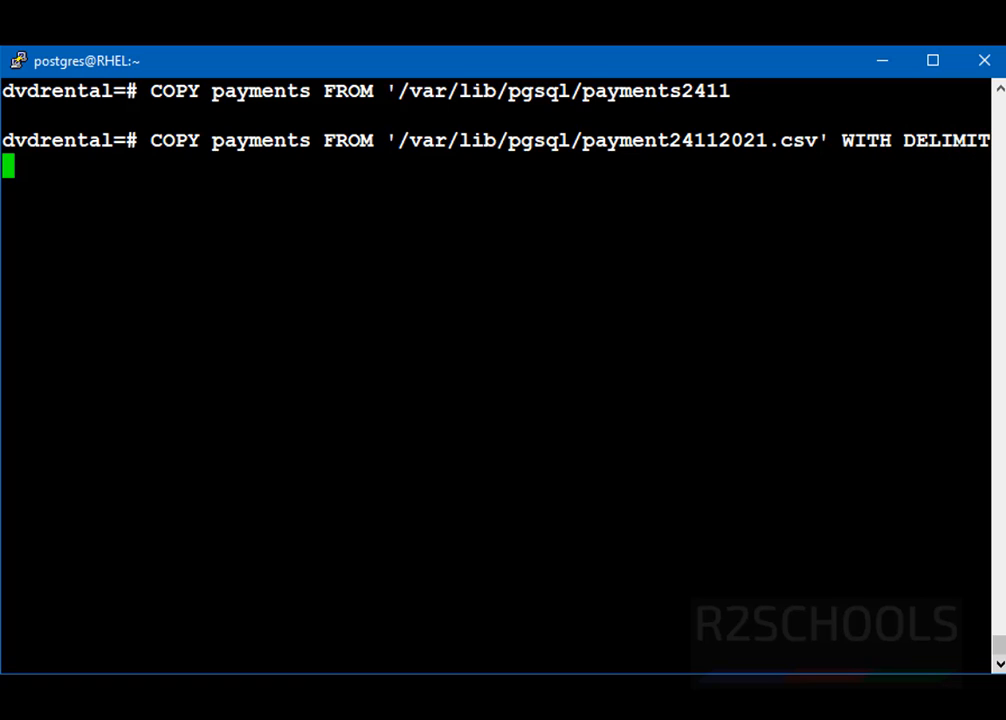
type("ER")
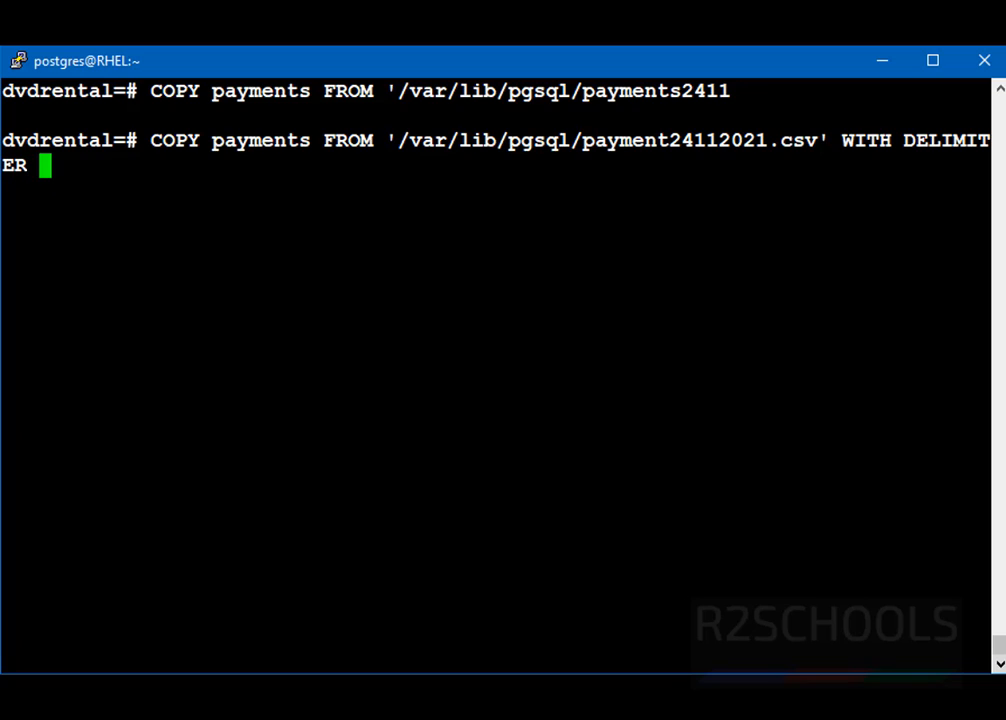
type("','")
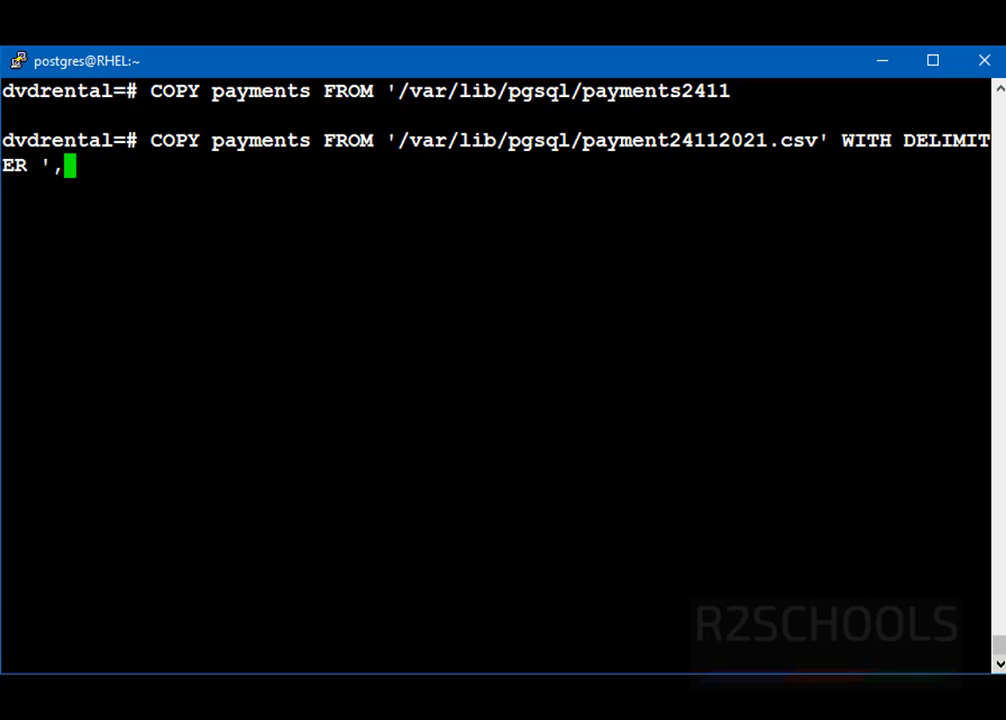
type("'")
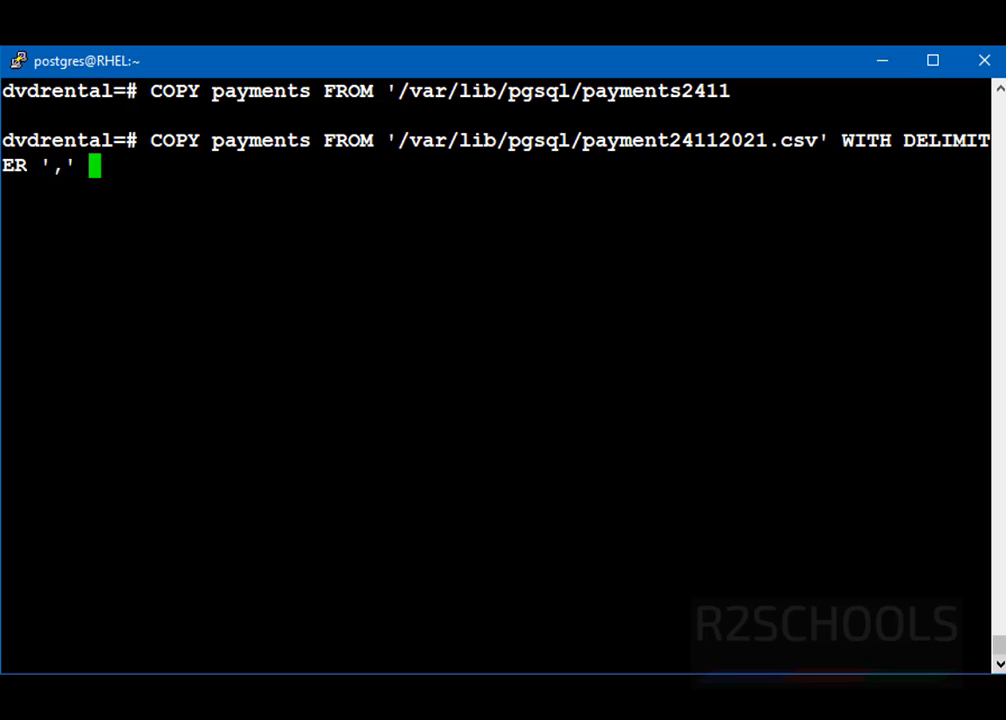
type("CSV")
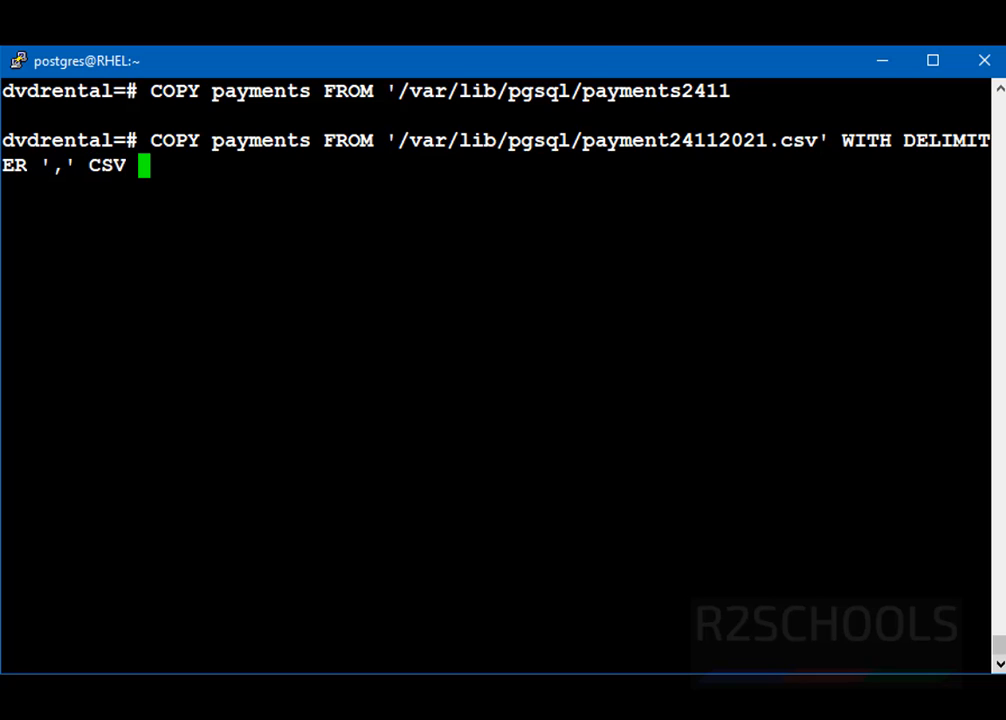
type("HEADER")
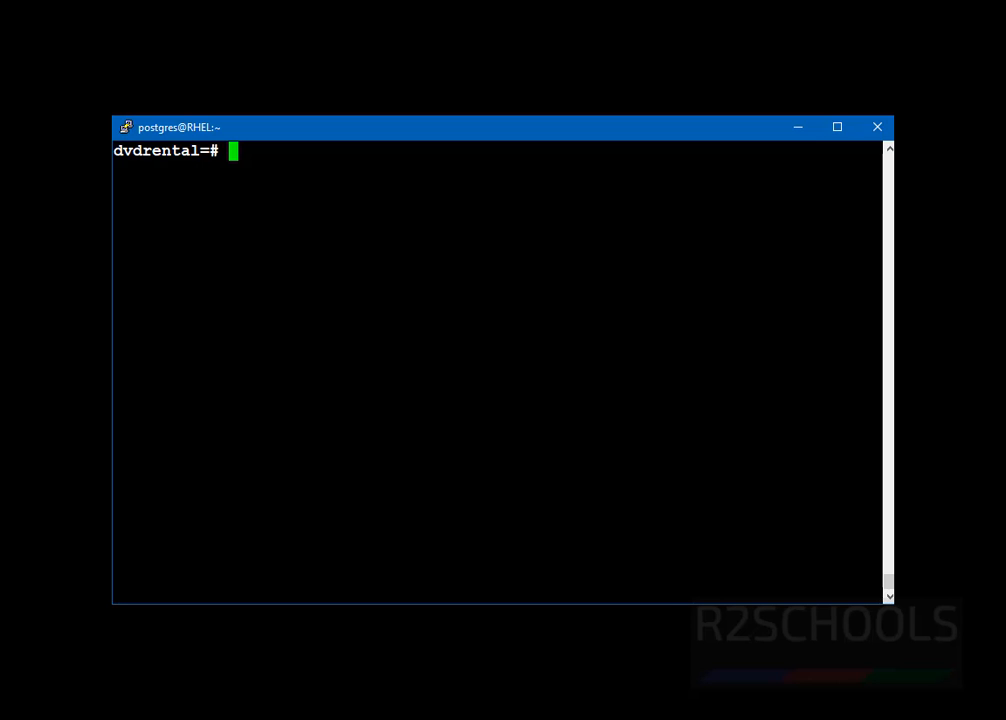
- Export the five largest relations and sizes to /var/lib/pgsql/top5tables.txt
type("COPY")
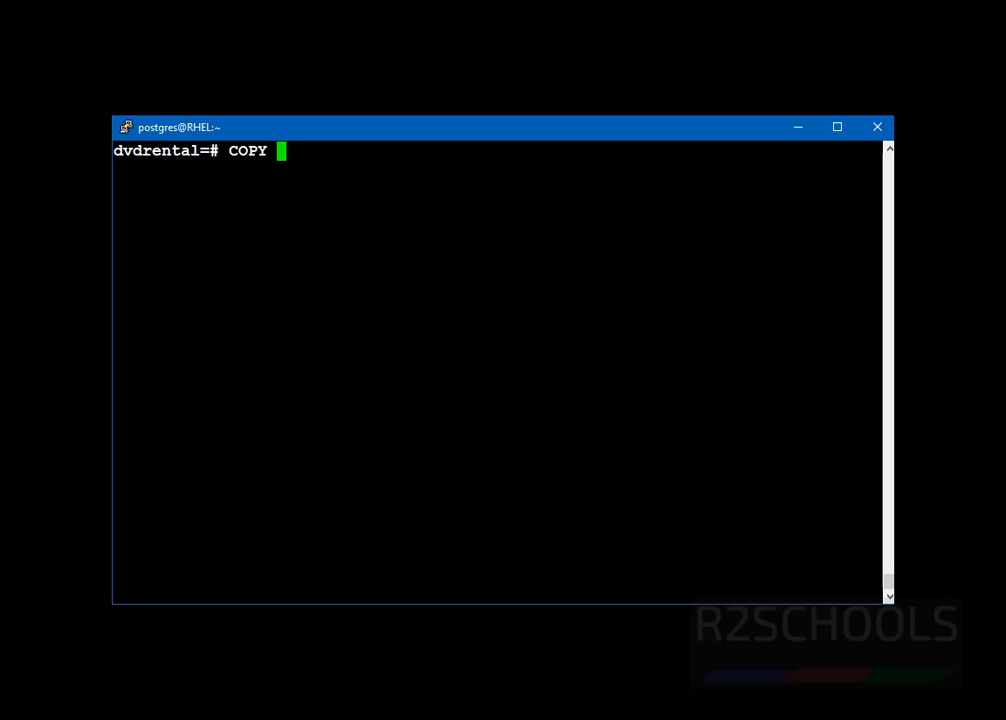
type("(")
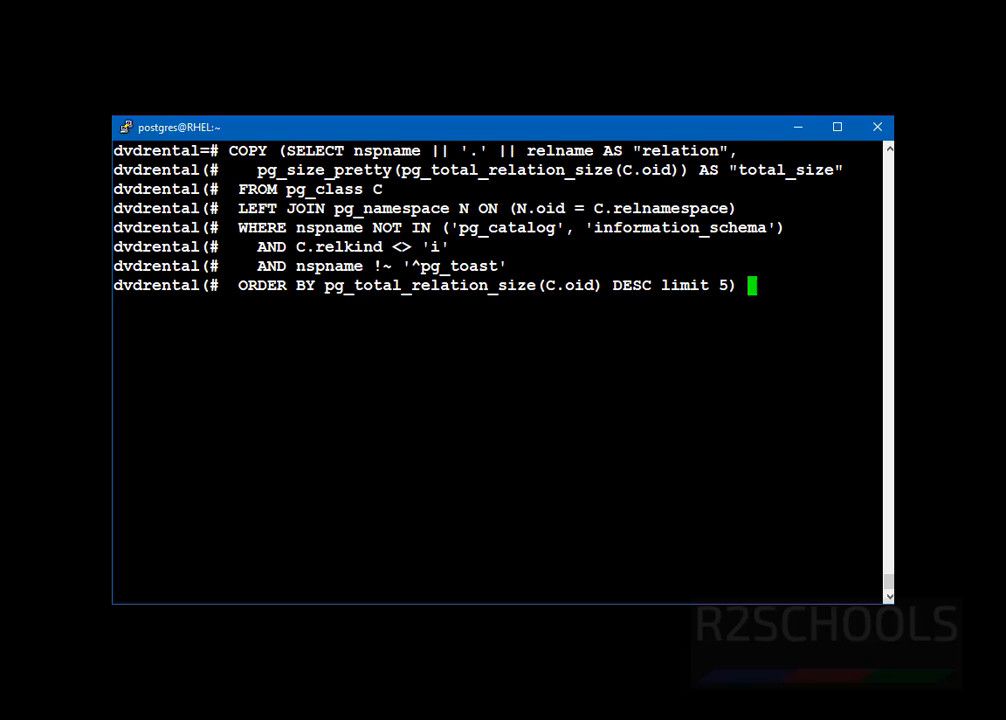
type("TO '")
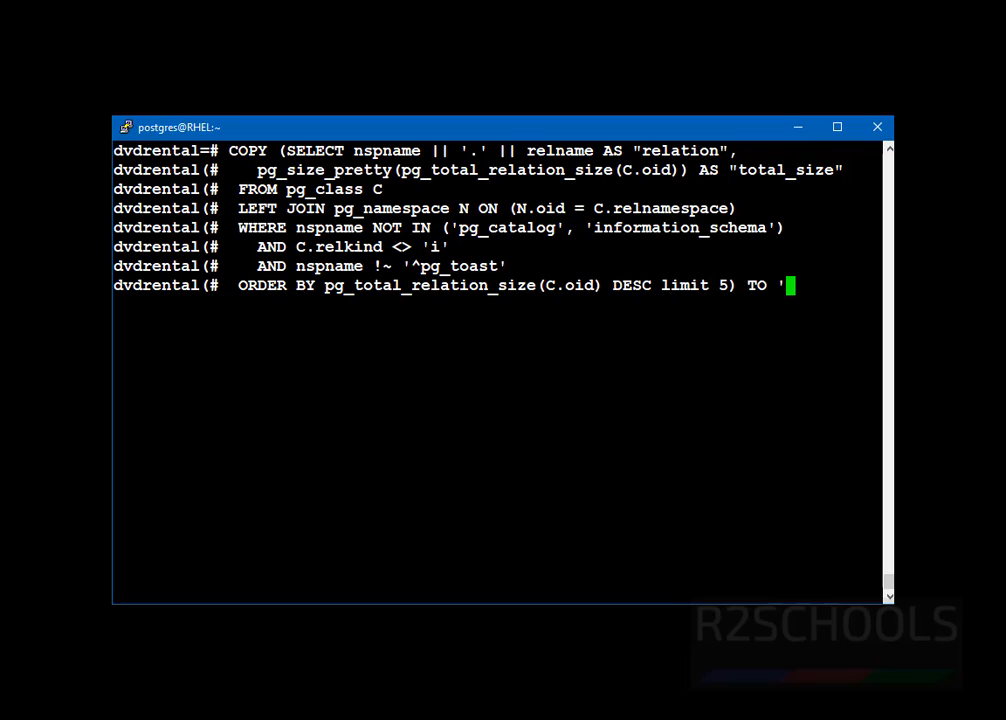
type("/var/")
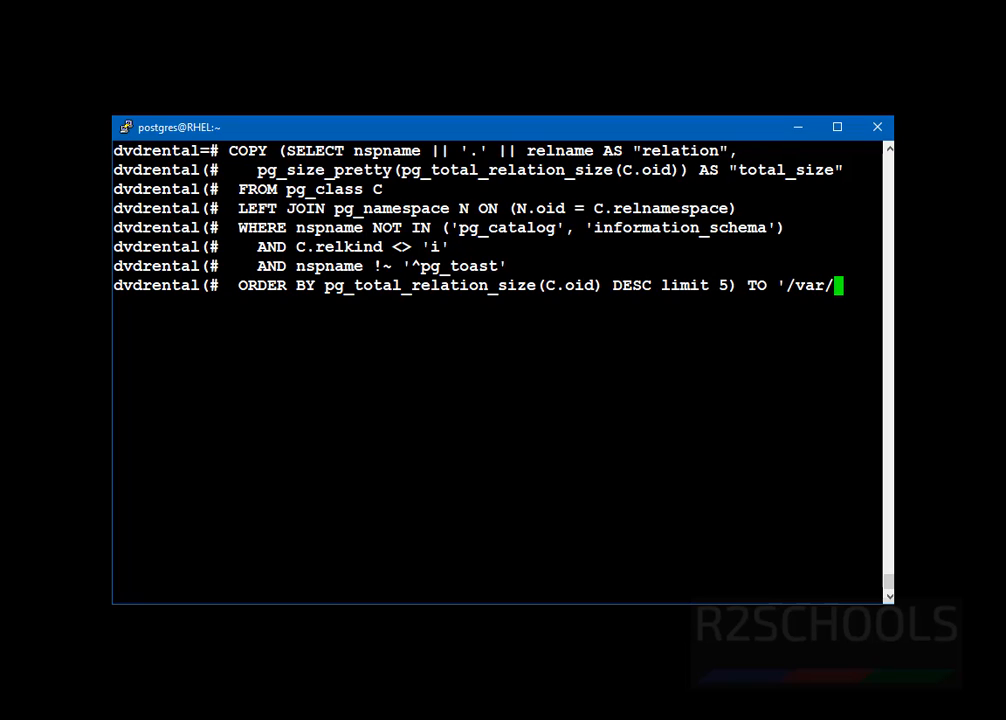
type("lib/")
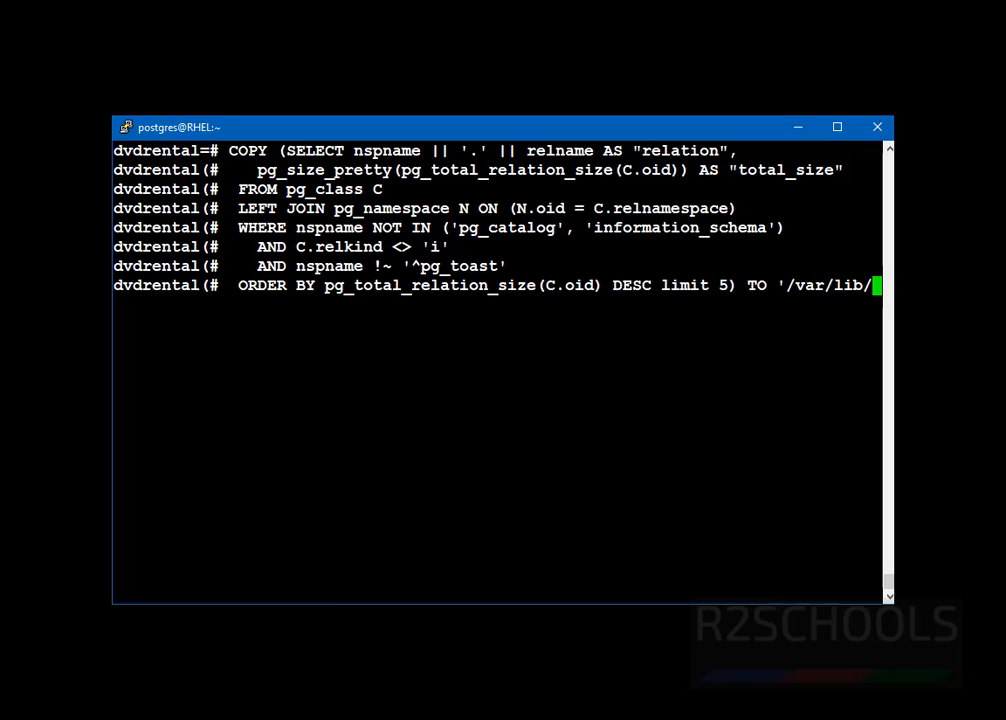
type("gsql/")
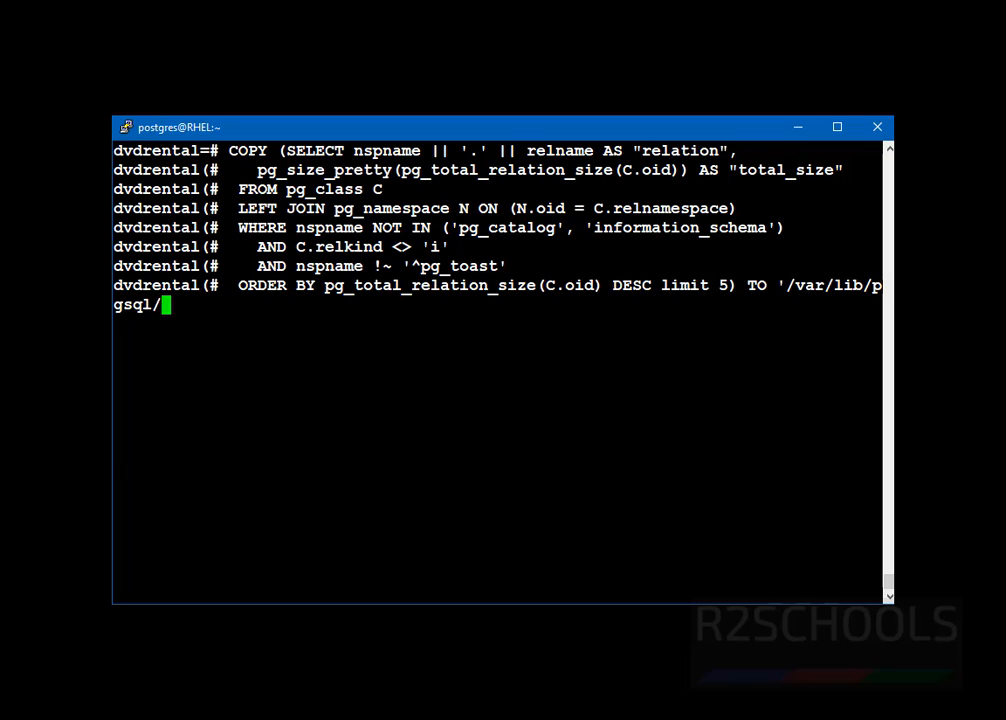
type("t")
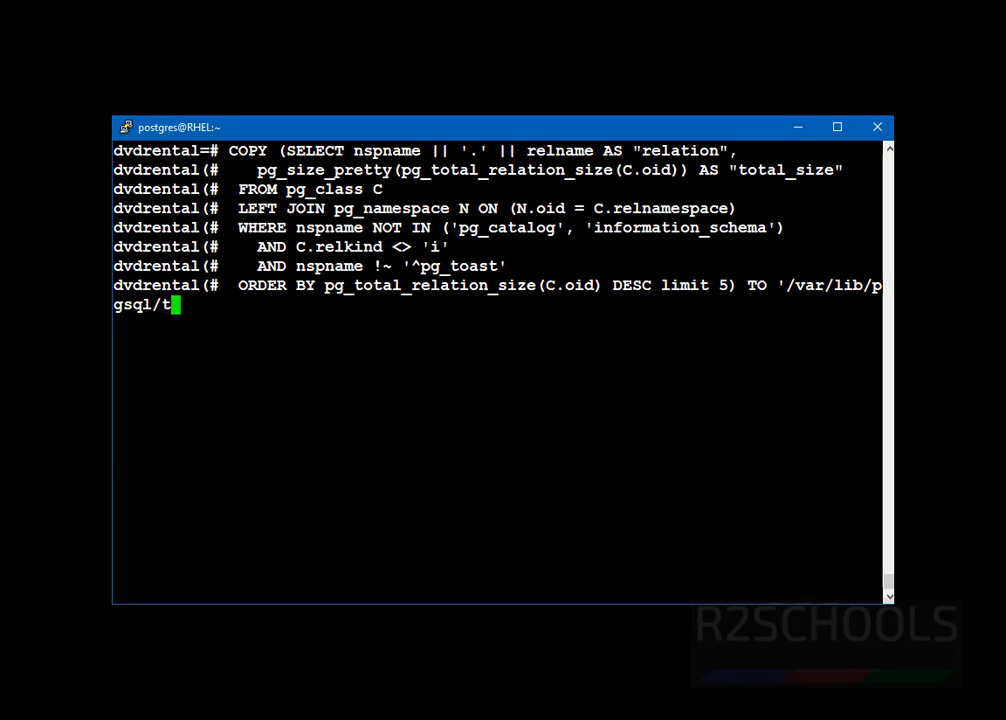
type("op5tabl")
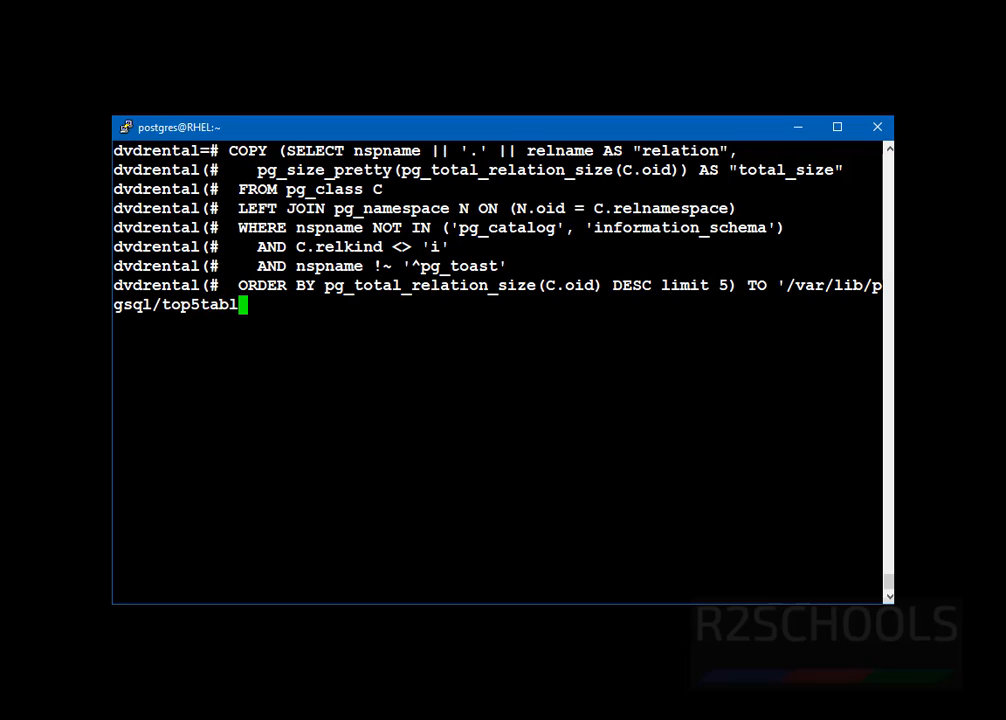
type("es.txt")
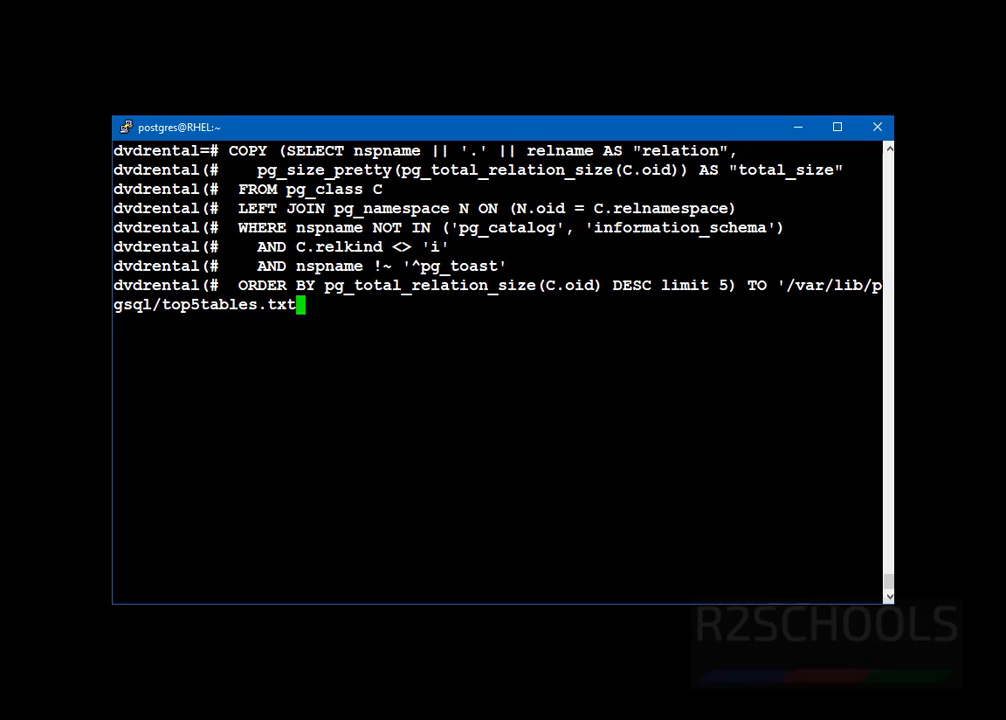
type("'")
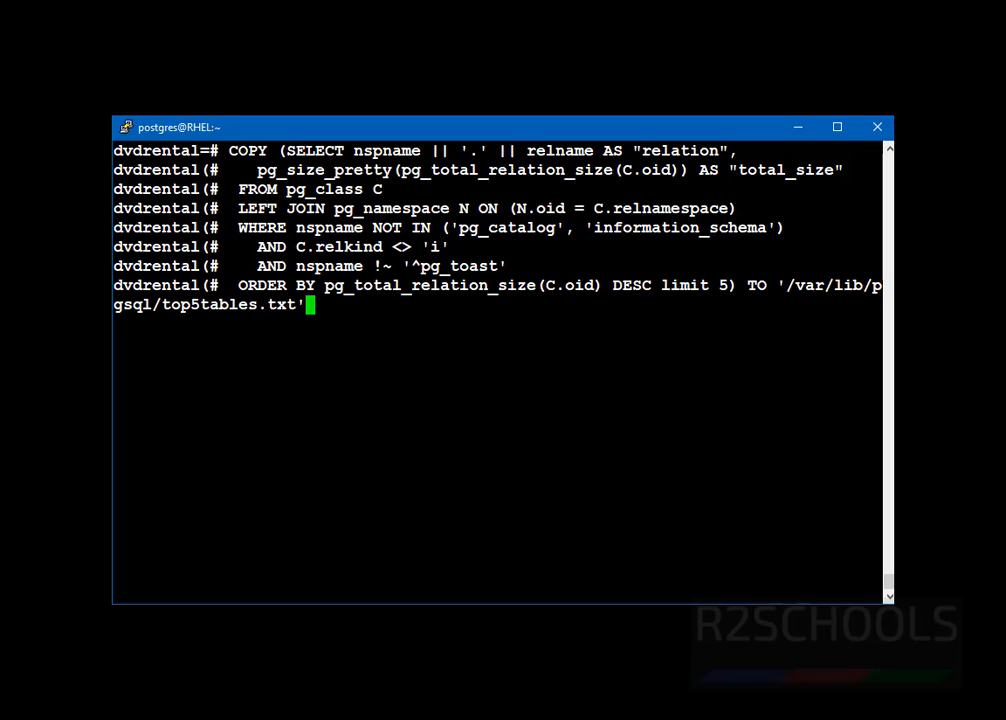
type(";")
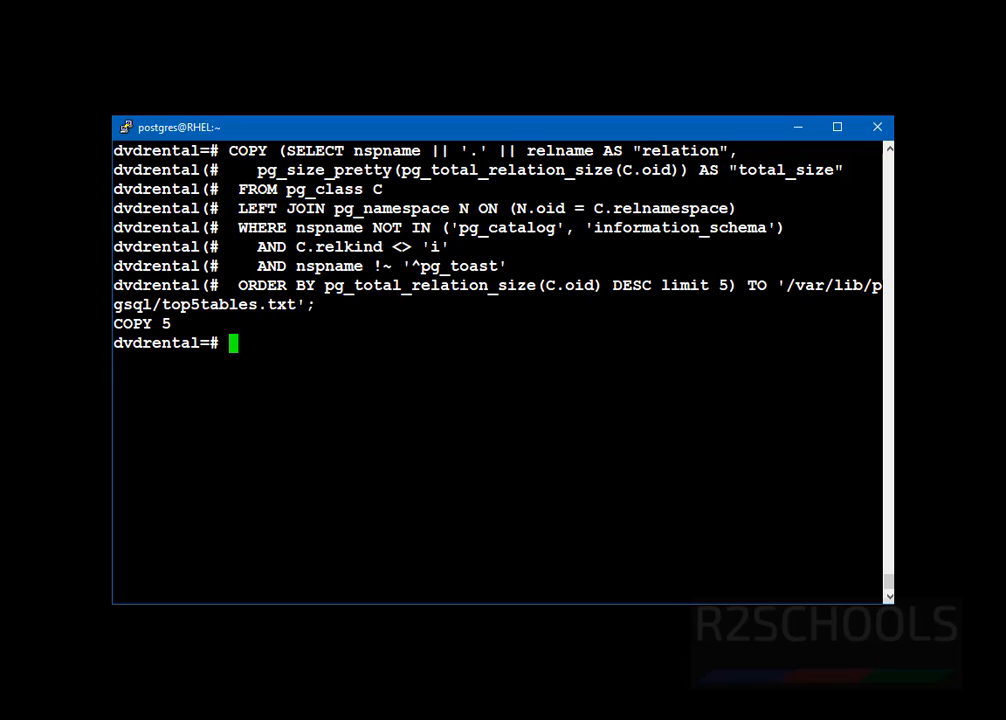
- Display /var/lib/pgsql/top5tables.txt from psql using \! more
type("\\")
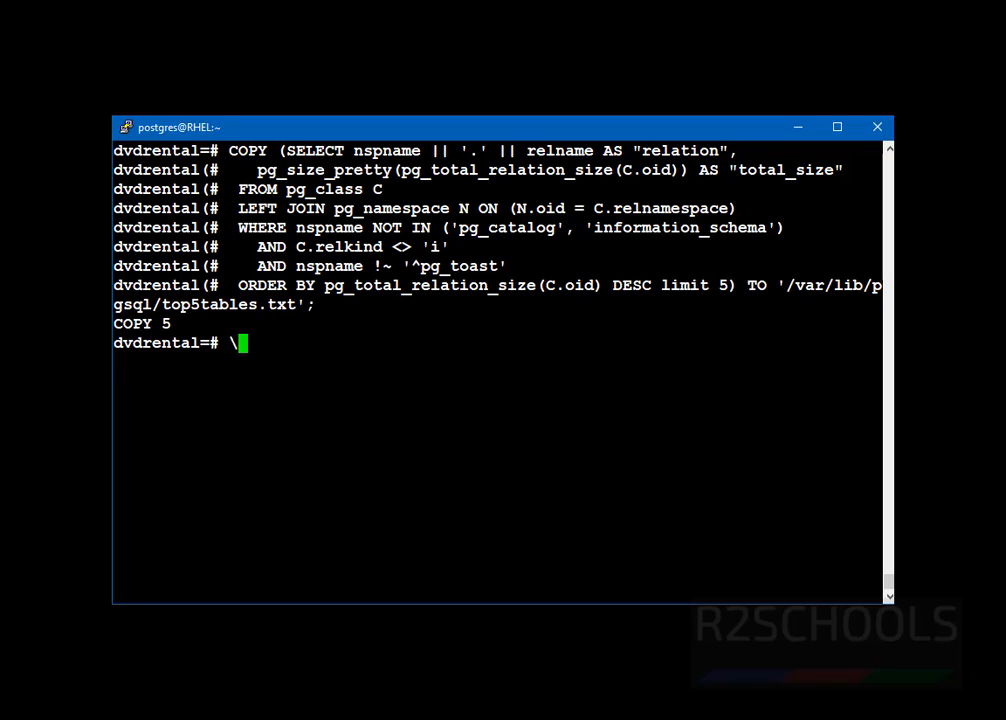
type("!")
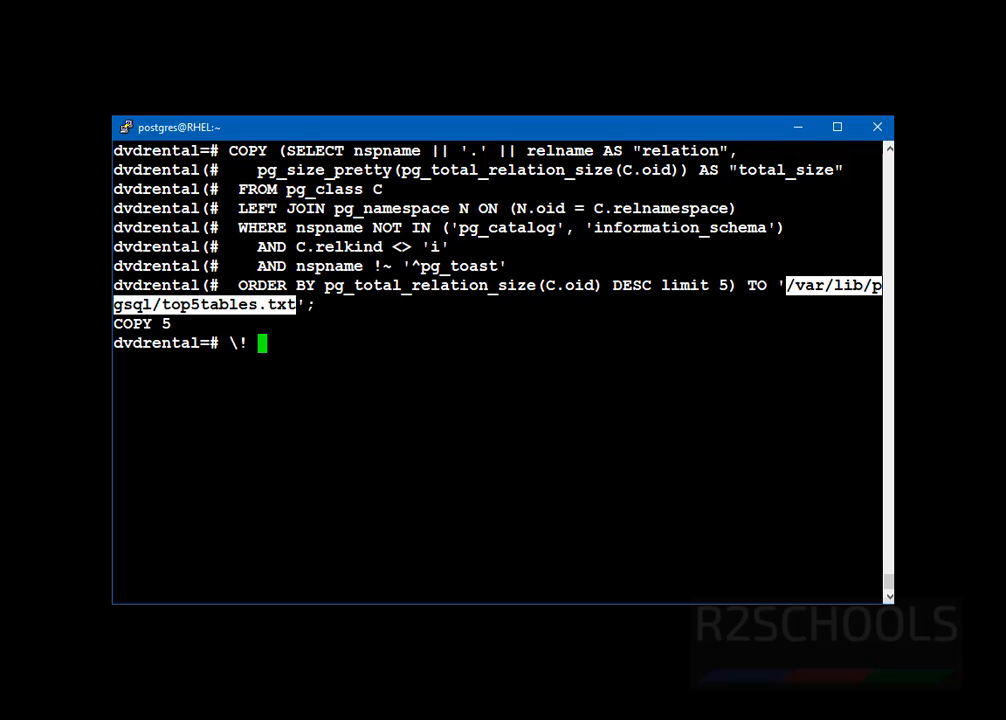
type("more")
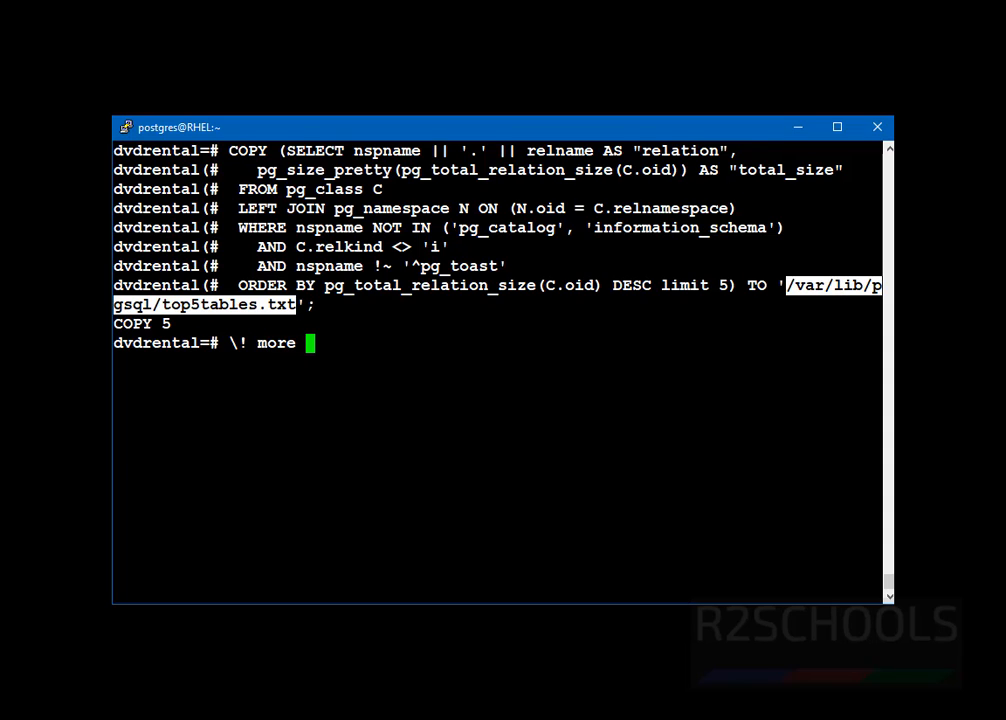
type("/var/lib/pgsql/top5tables.txt")
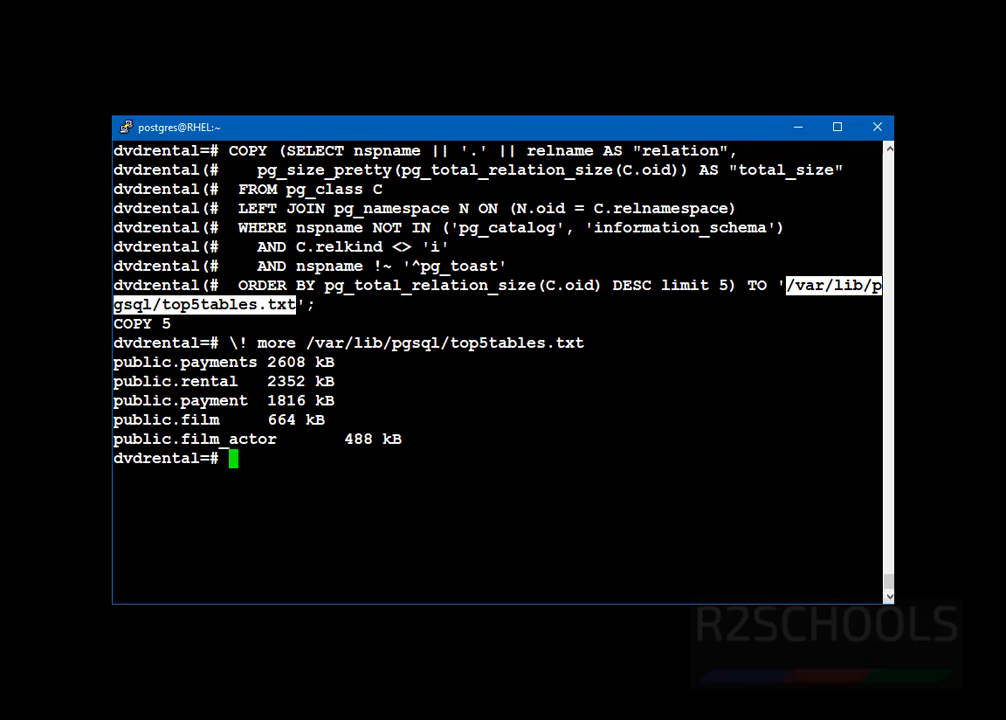